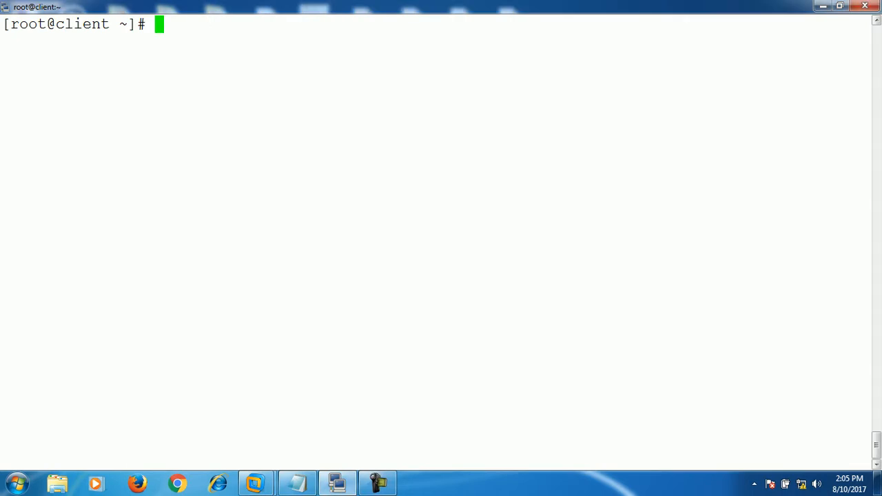
Create the data directory and a one-line file1 in vi, then list with ls -l.
text(mkdir)
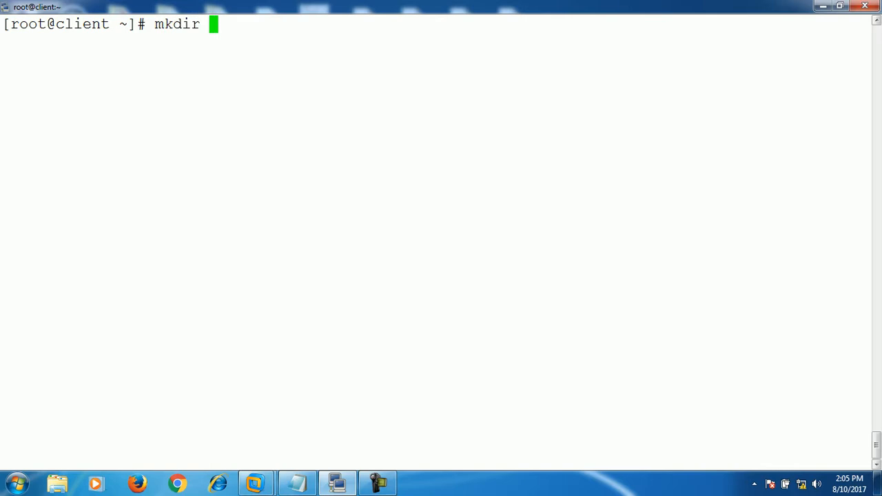
text(data)
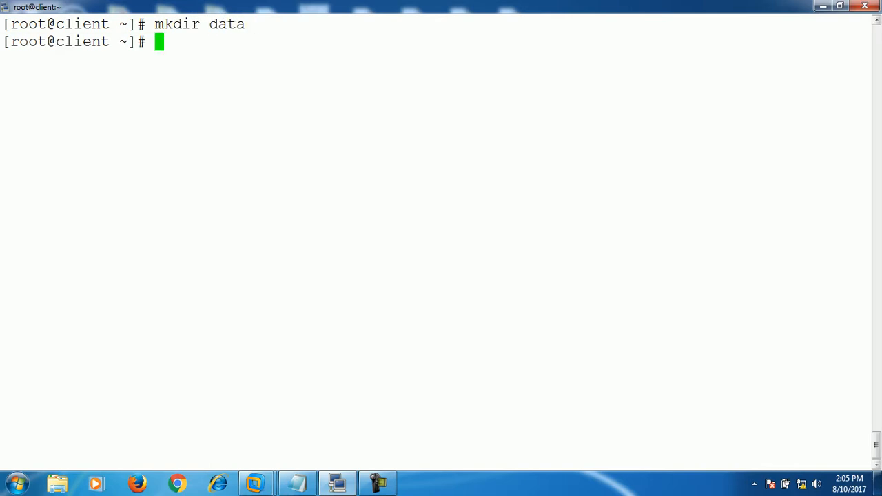
text(vi)
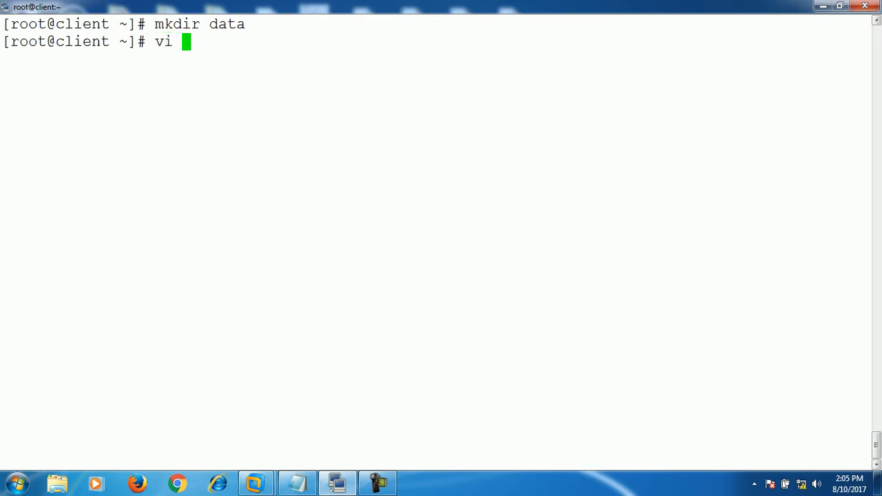
text(file1)
text(this is fi)
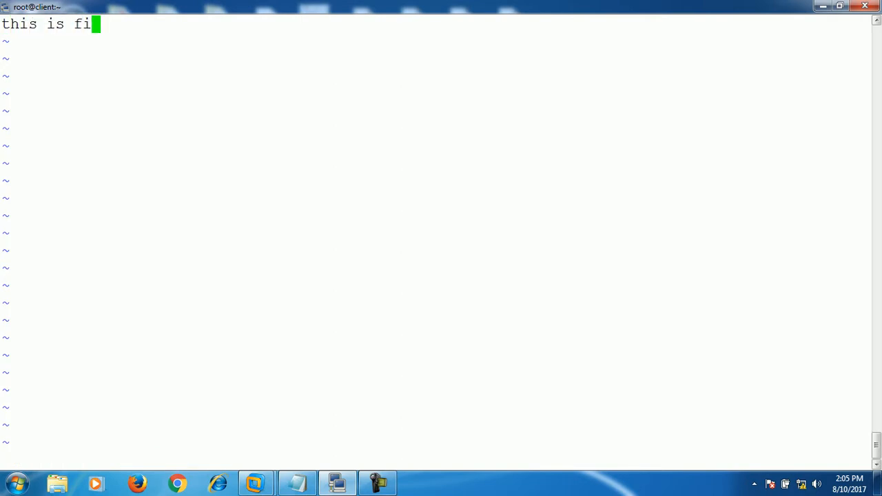
text(le1)
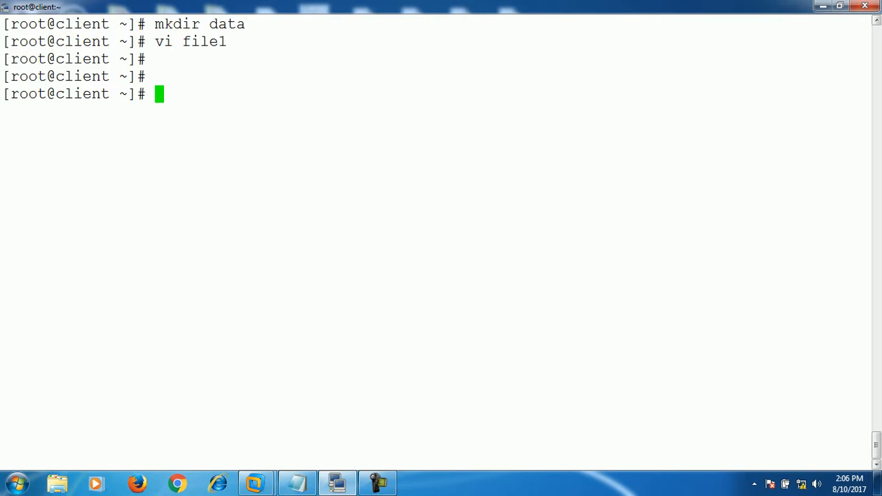
text(ls -l)
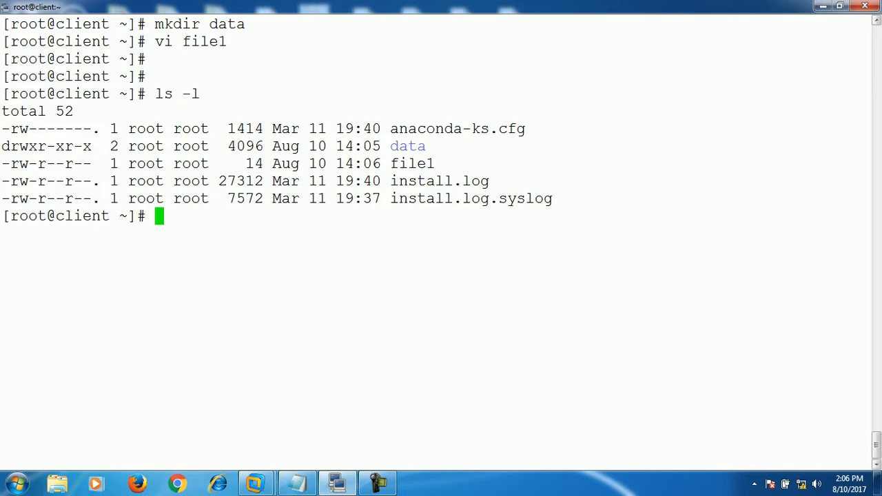
Check attributes with lsattr, then set file1 permissions to 666 and verify the listing.
text(lsattr)
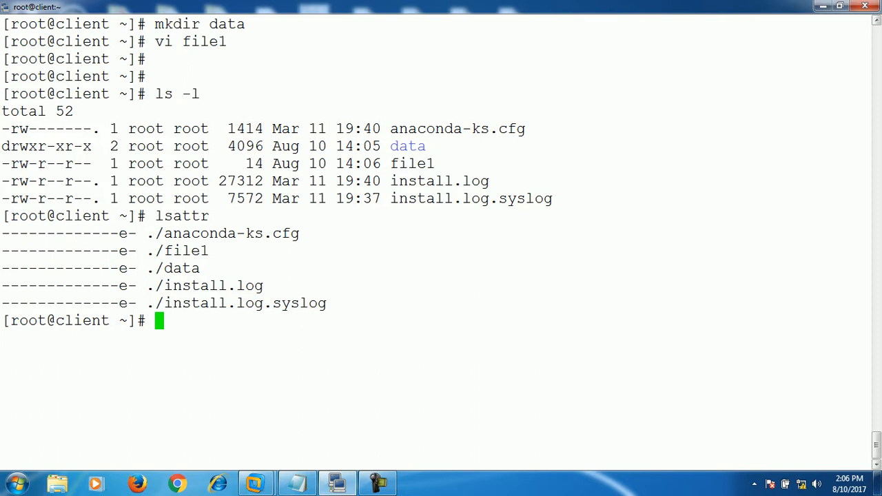
text(chmod)
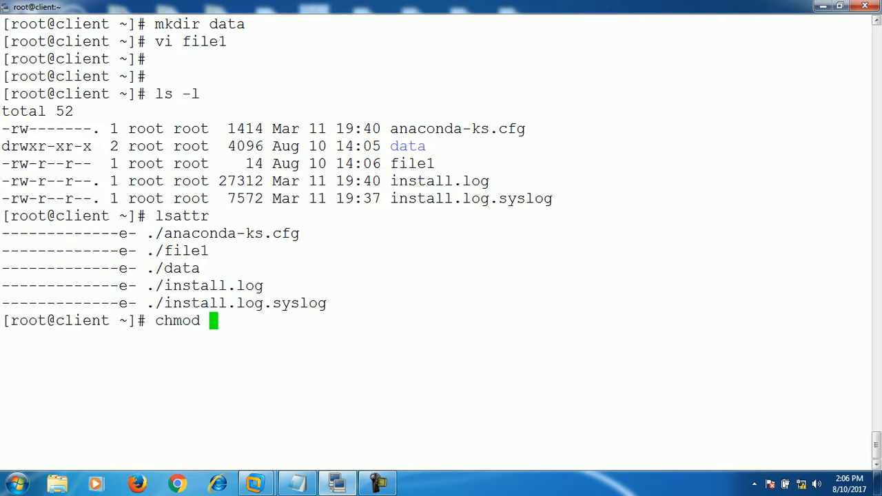
text(666 file1)
text(ls -l)
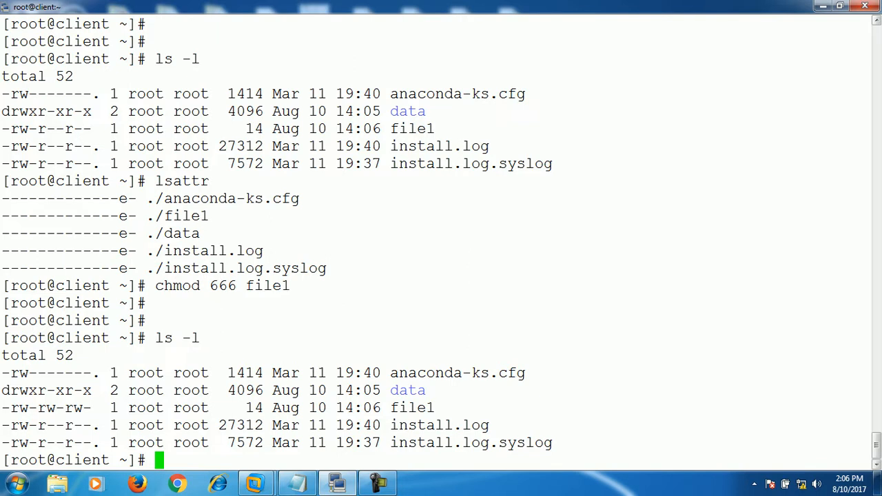
Type a chattr +i -R data/ command and abandon it.
text(cha)
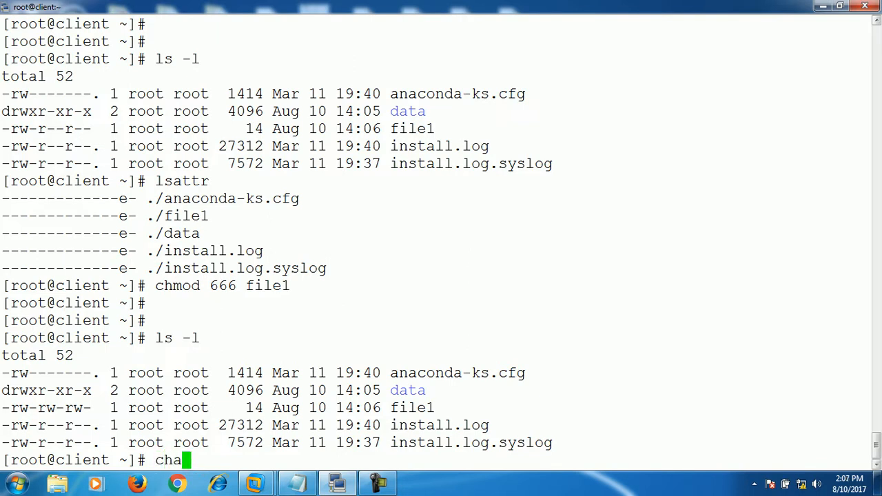
text(ttr)
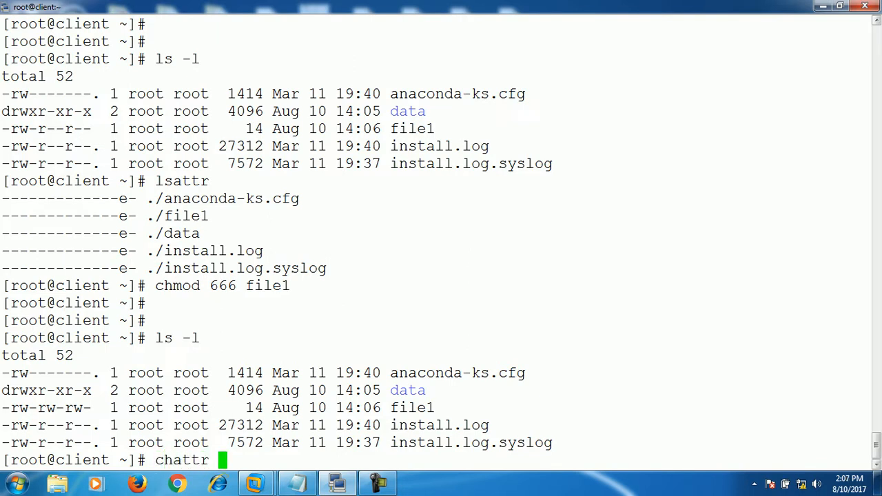
text(+i)
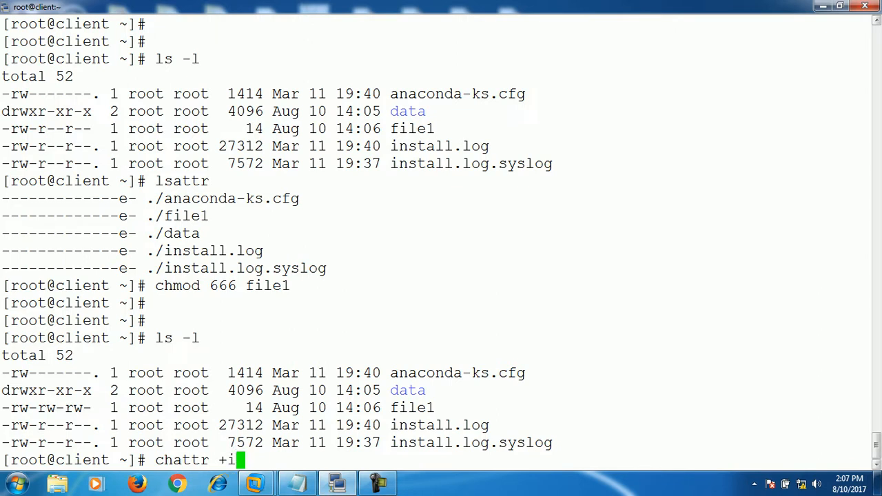
text(-)
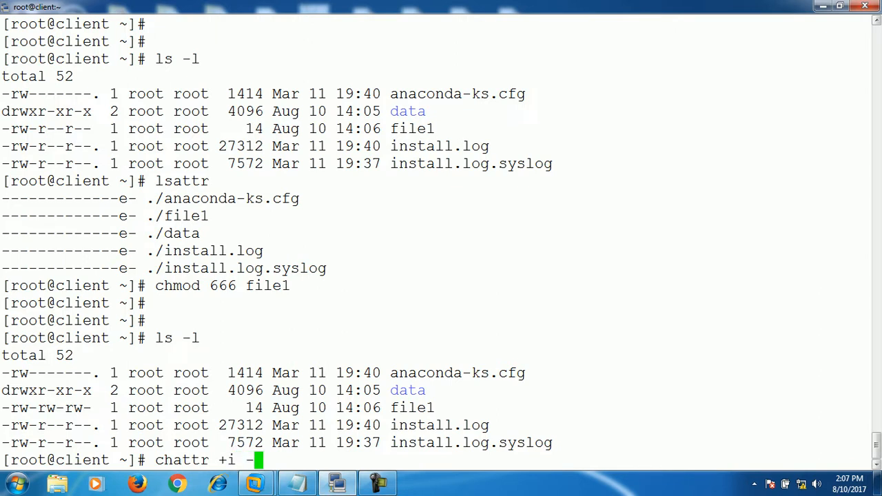
text(R)
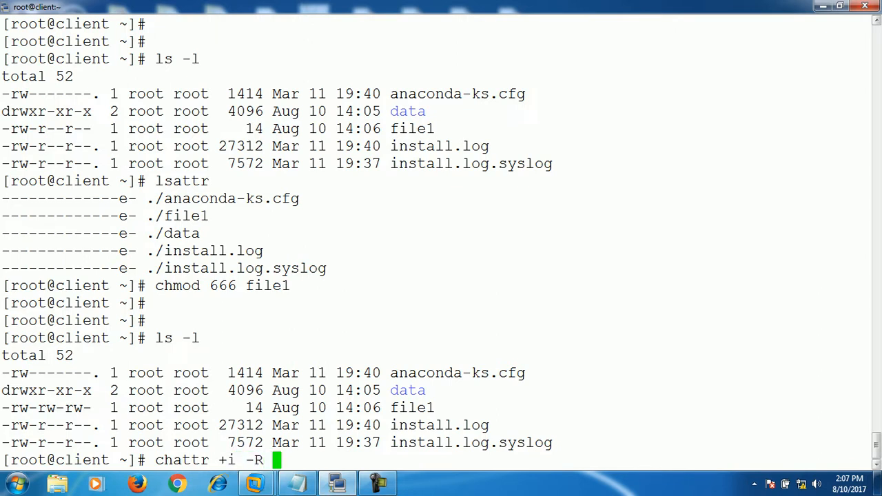
text(data/)
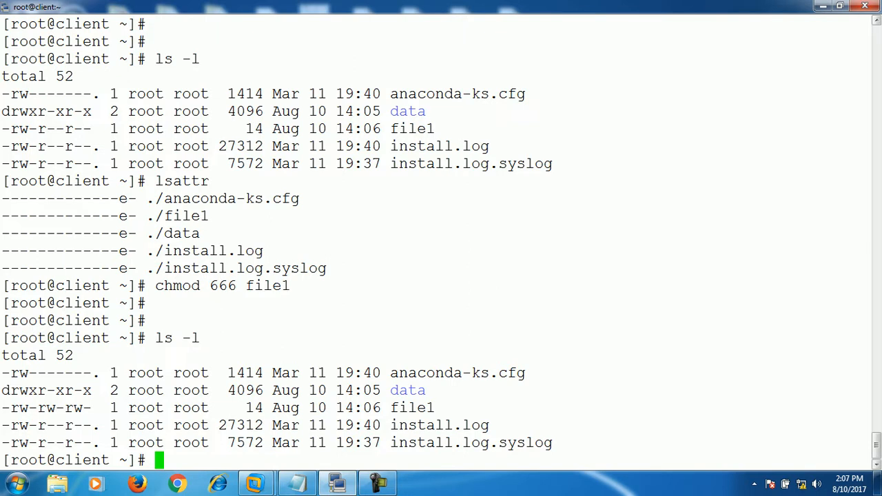
In data, touch empty file2, file3, file4 and file5, list them, and return home.
text(cd data/)
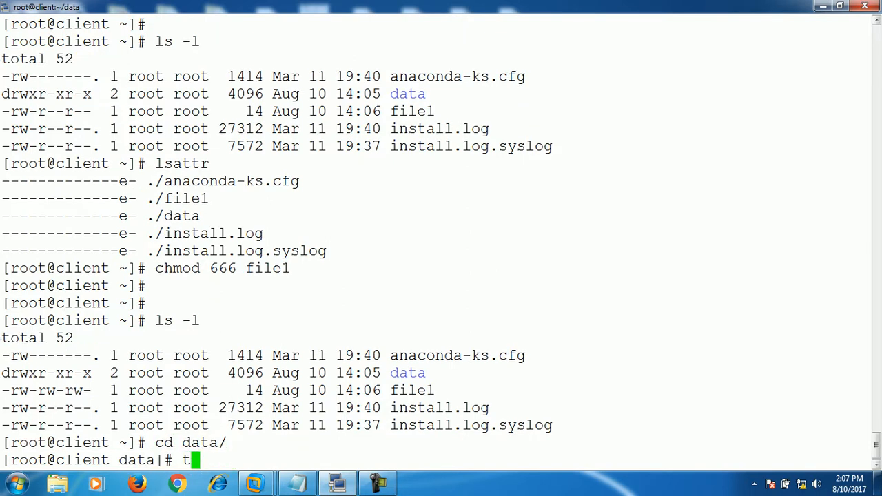
text(ouch file2 file3 file4 file5)
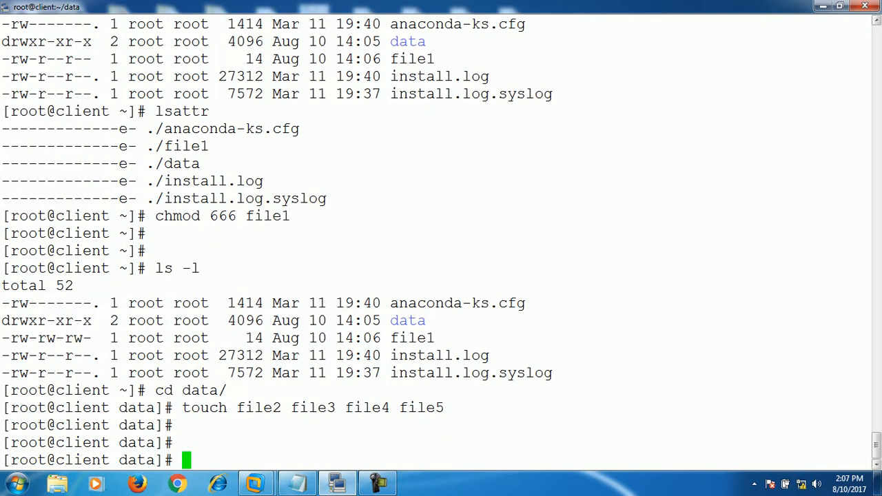
text(ls)
text(cd)
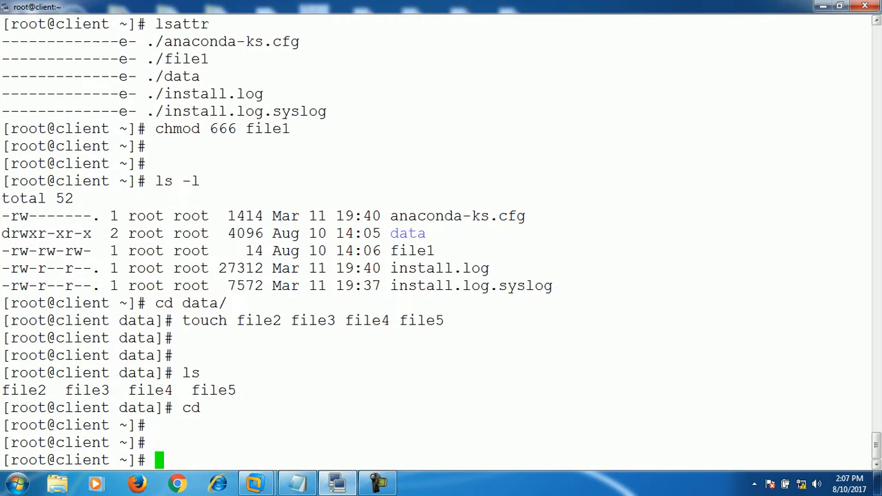
Make data/ recursively immutable with chattr +i -R and confirm with lsattr data/.
text(chattr)
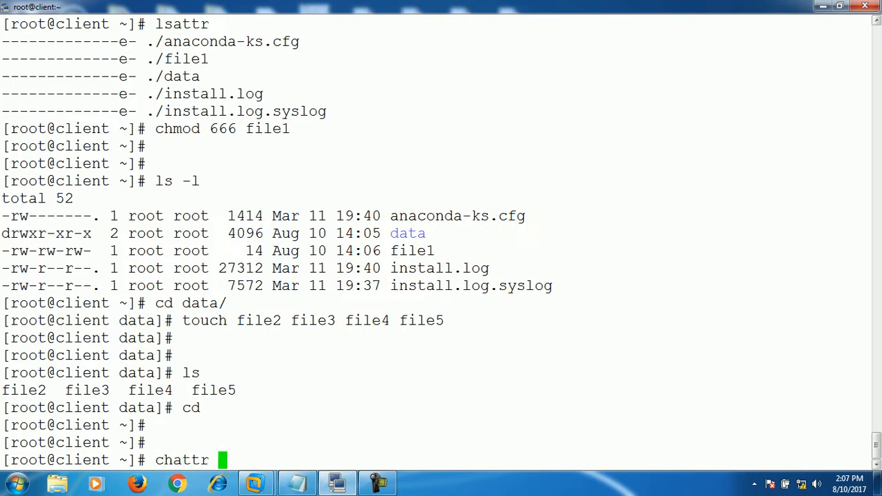
text(+i)
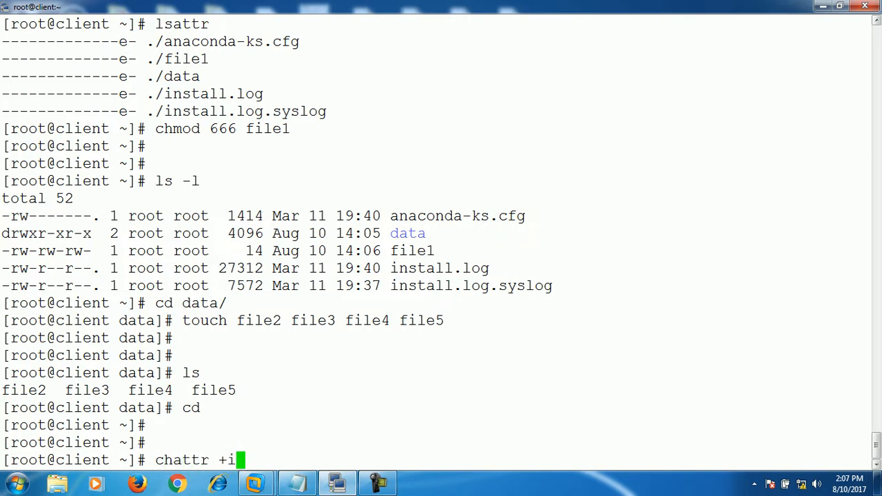
text(-R)
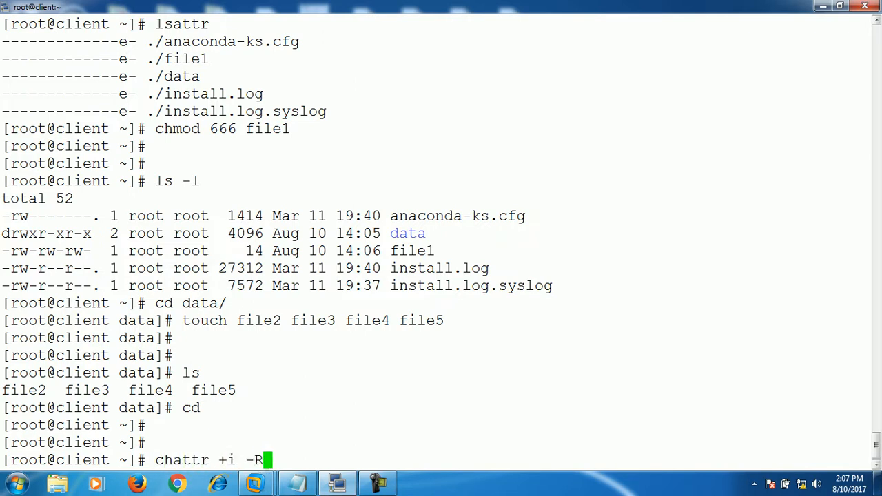
text(data/)
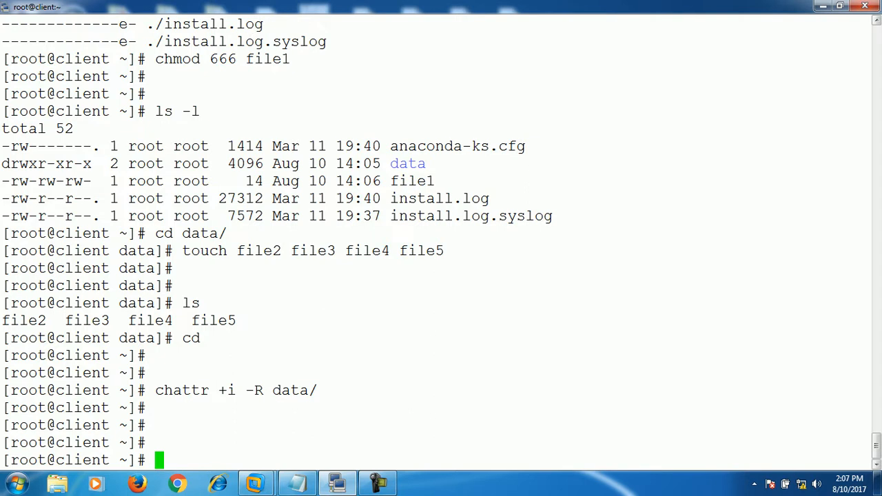
text(lsattr)
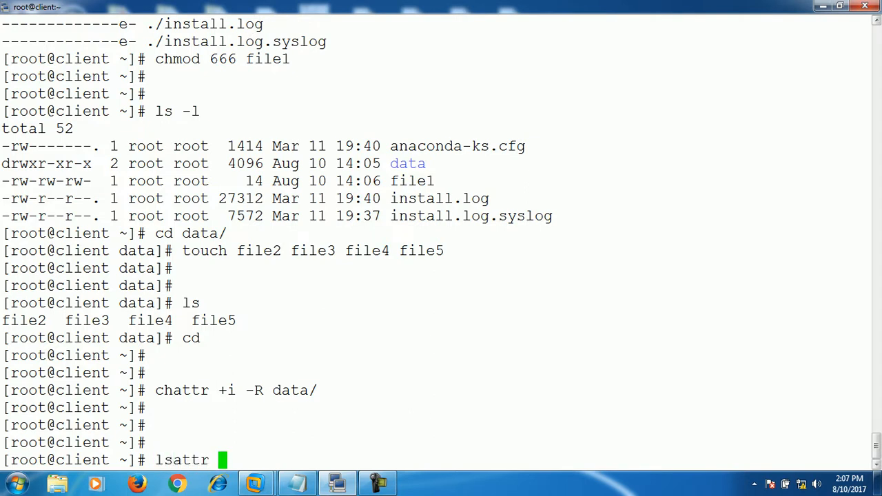
text(data/)
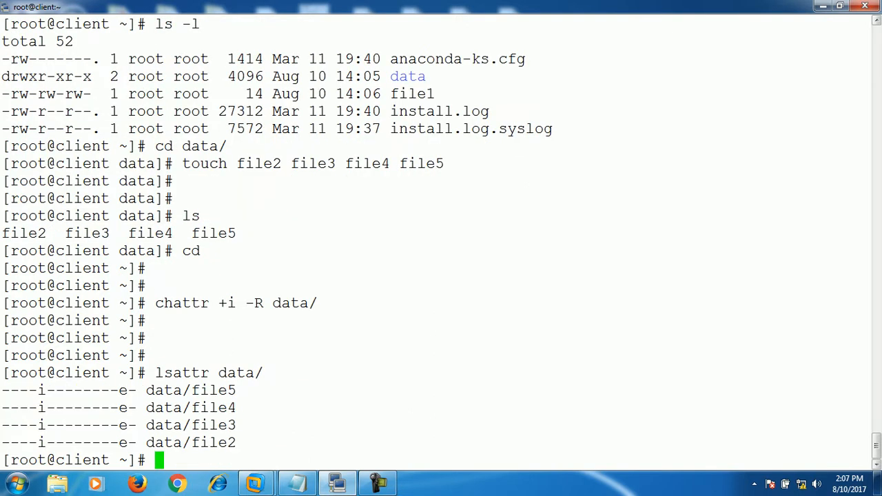
Make file1 immutable with chattr +i and confirm with lsattr.
drag(0, 389, 55, 407)
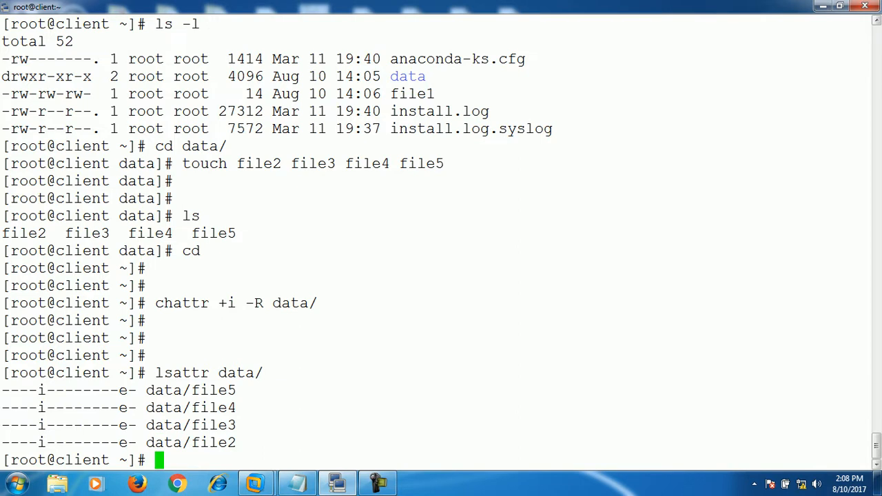
text(c)
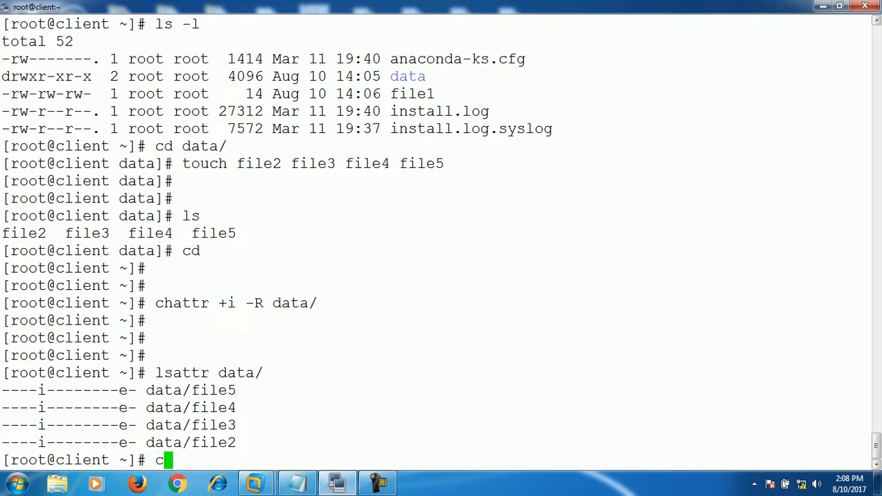
text(hattr +i file1)
text(lsatt)
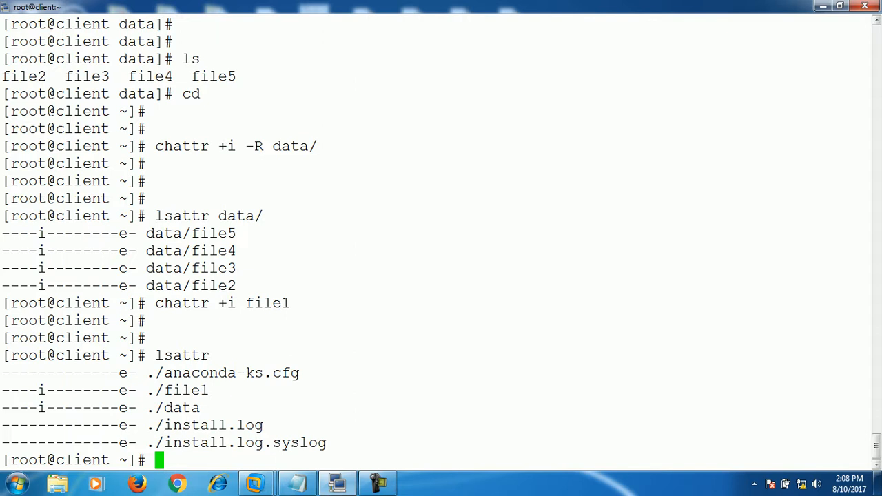
Attempt rm -rf on file1 and on data, getting 'Operation not permitted' and 'Permission denied'.
text(rm -rf)
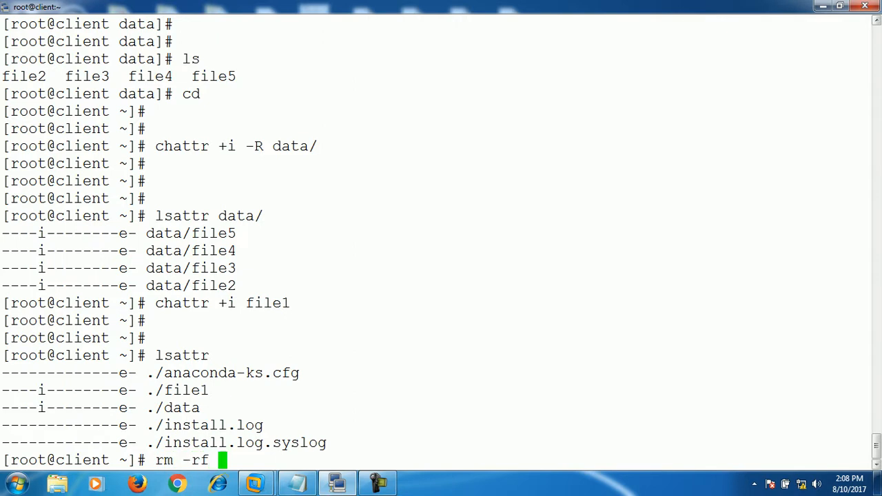
text(file1)
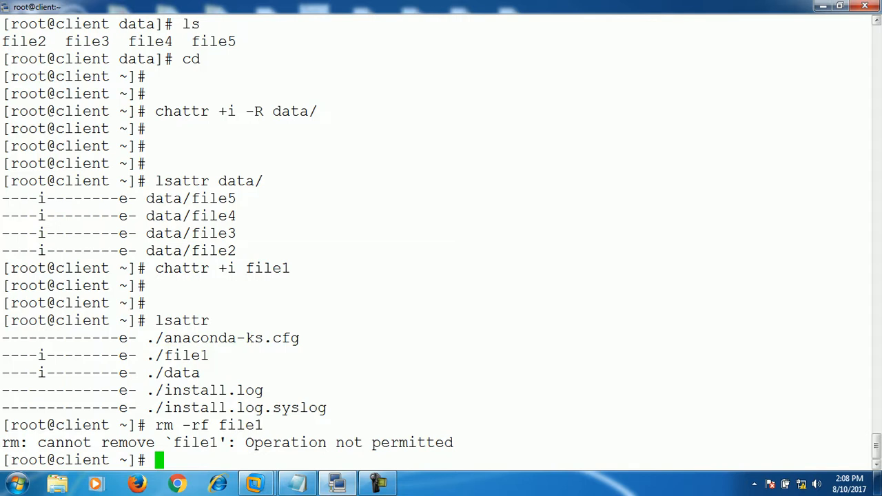
text(rm -)
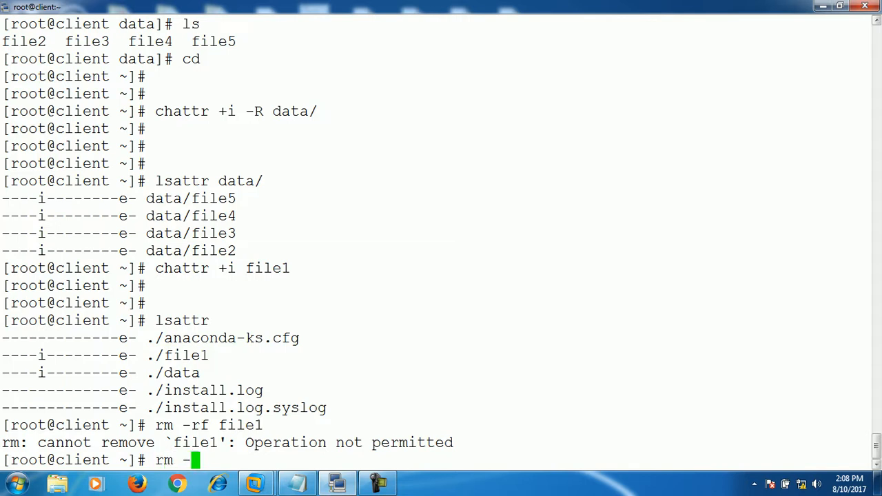
text(rf)
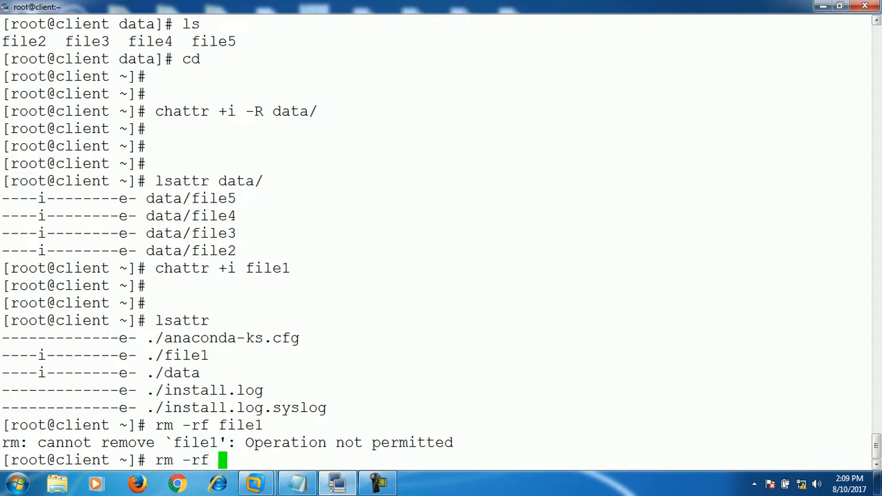
text(data)
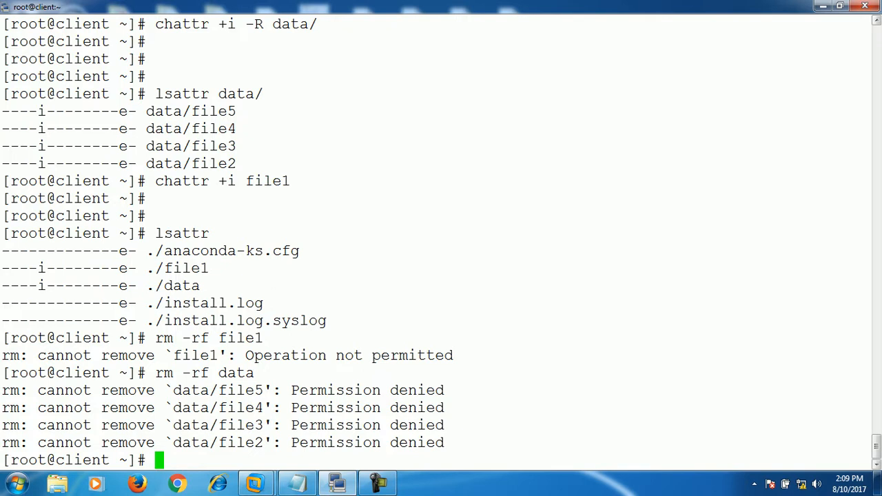
Attempt chmod 777 on data and chmod 600 on file1; both are refused.
text(chmod)
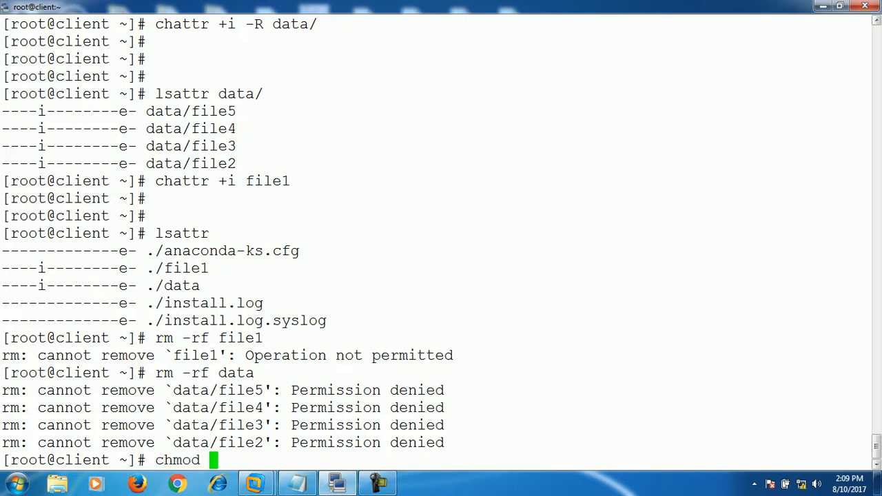
text(777 data)
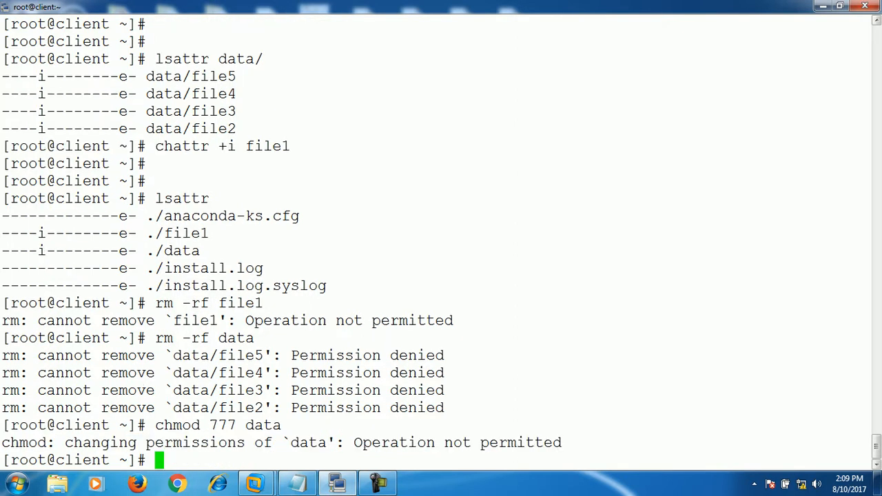
text(chmod)
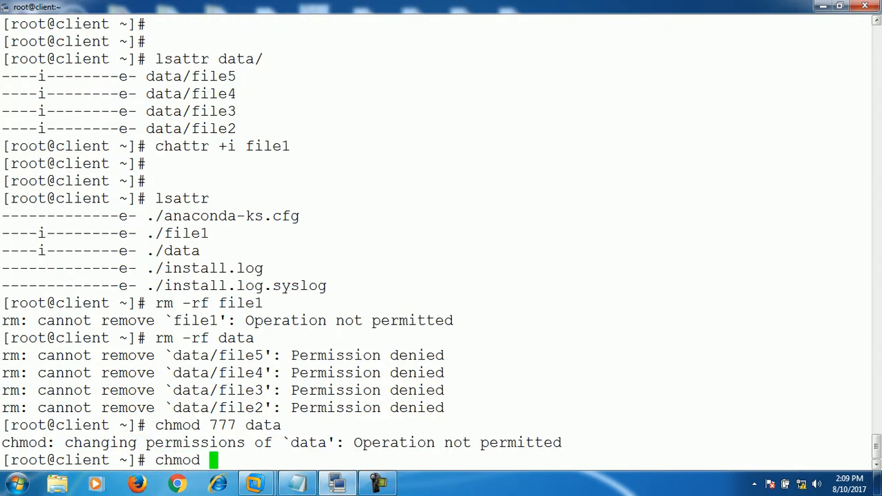
text(600 file1)
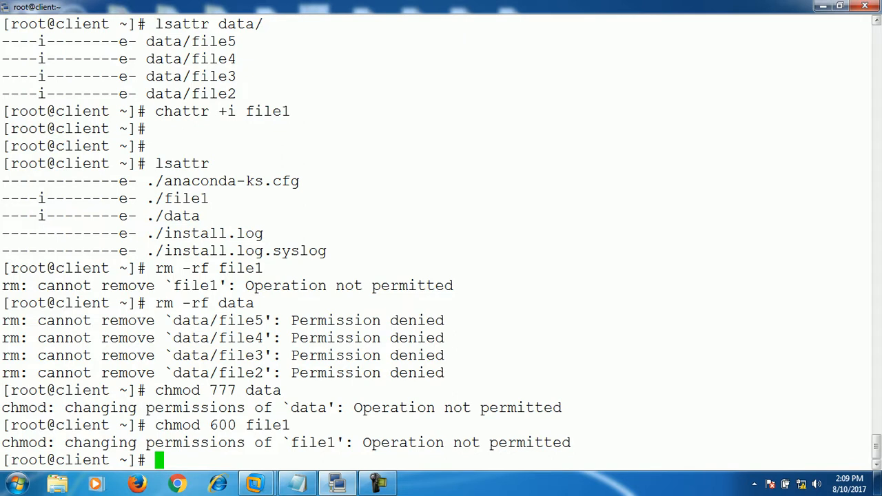
Attempt moving data and file1 to /; both return 'Operation not permitted'.
text(mv)
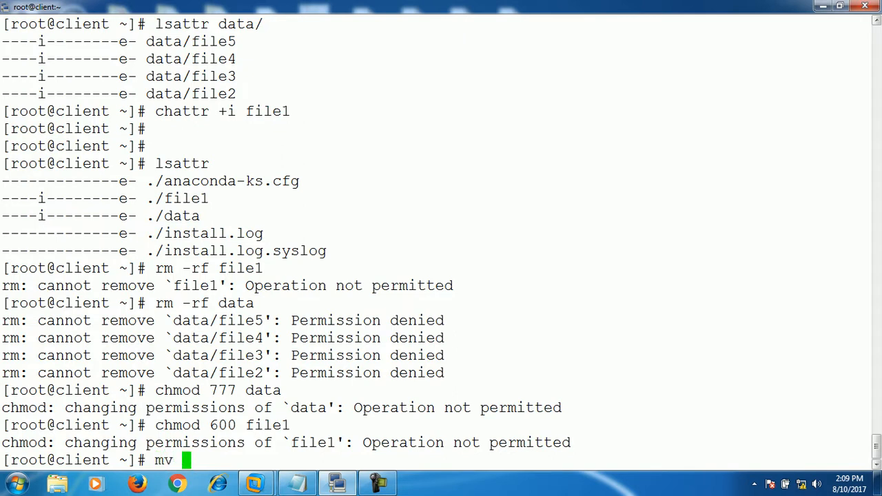
text(data /)
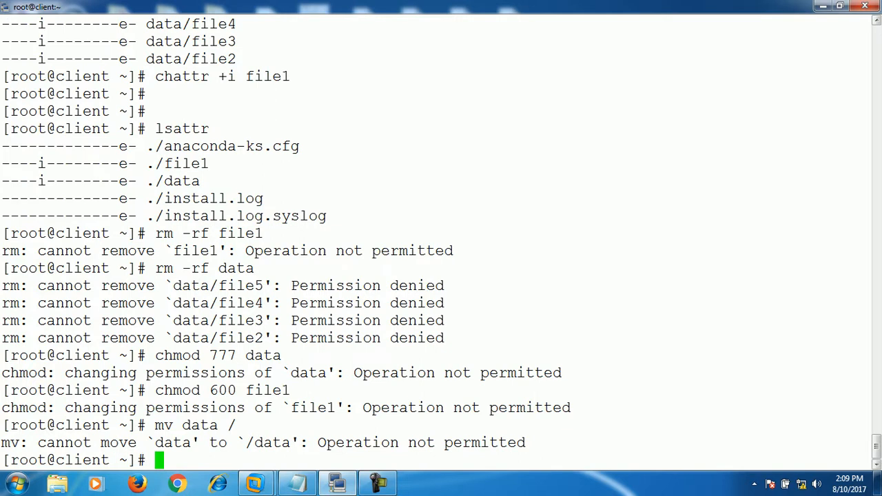
text(mv)
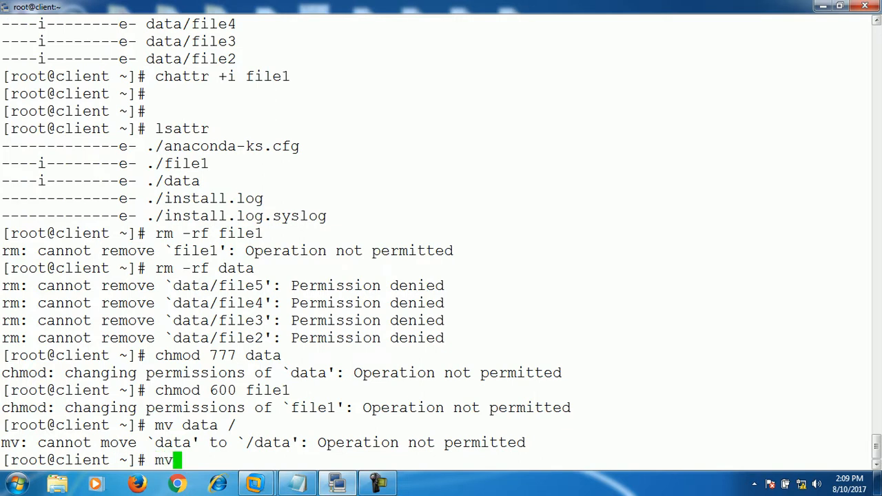
text(file1 /)
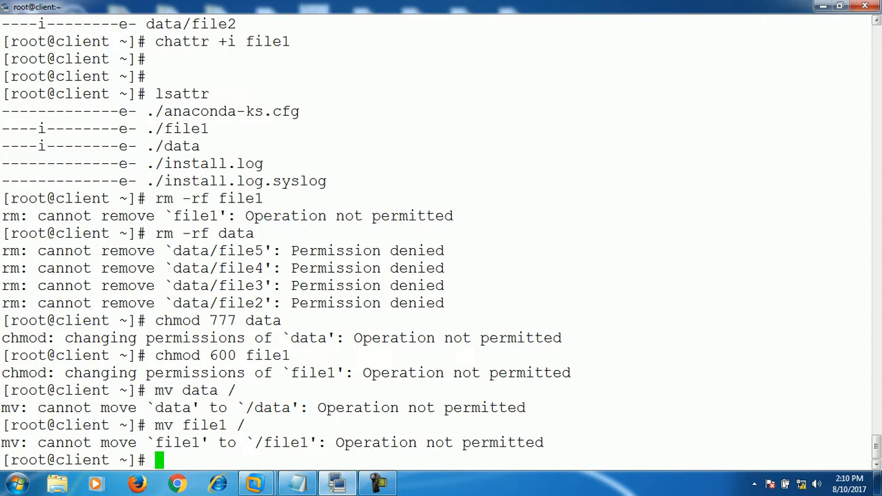
Remove the immutable flag recursively with chattr -i -R data and confirm via lsattr data/.
text(chattr)
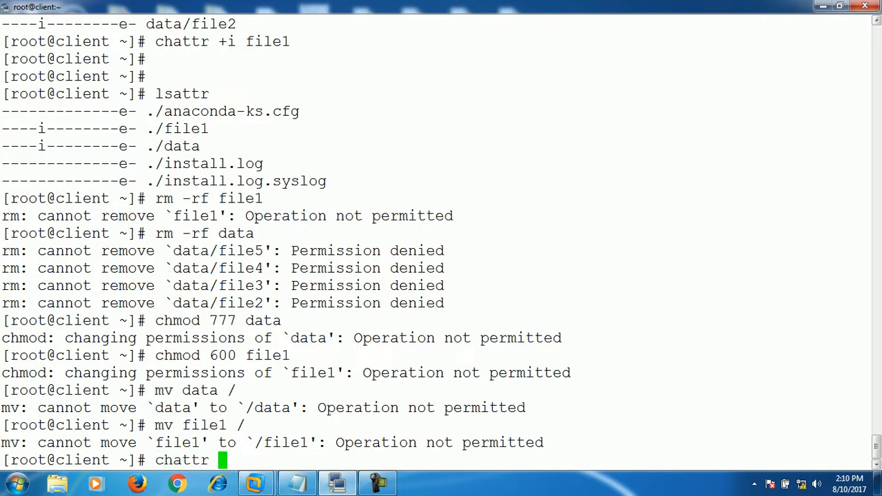
text(-)
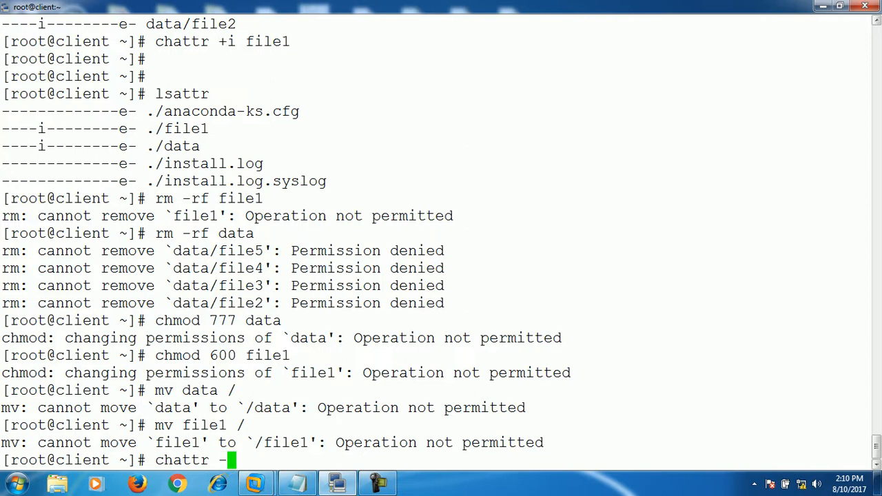
text(i)
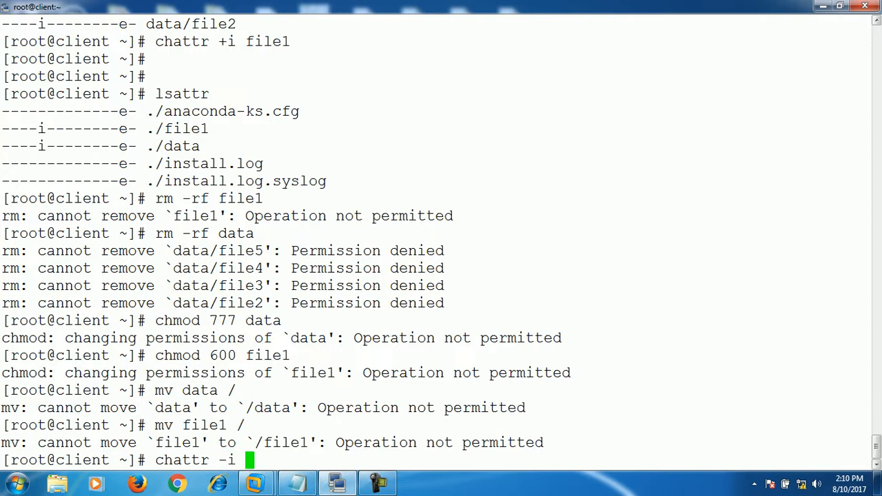
text(-R)
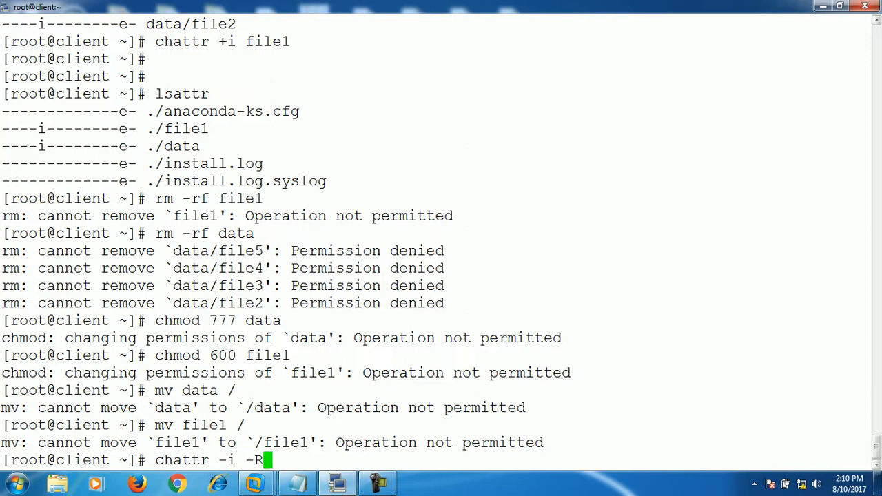
text(data)
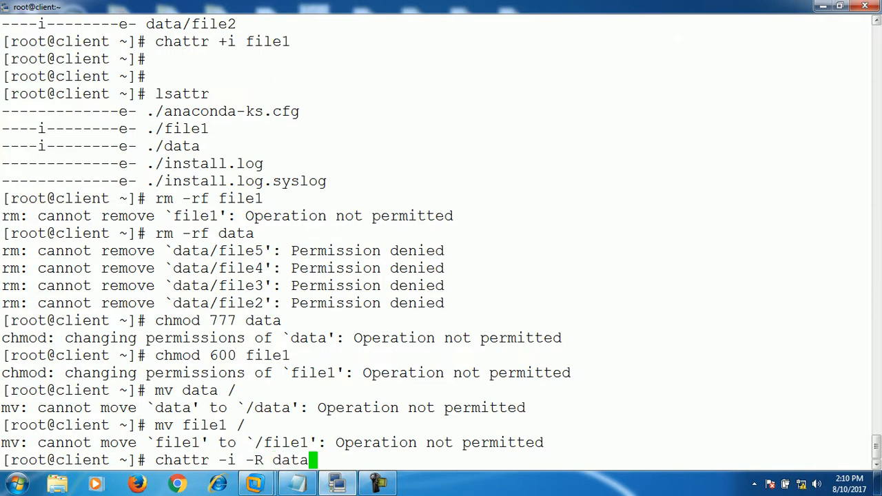
key(Return)
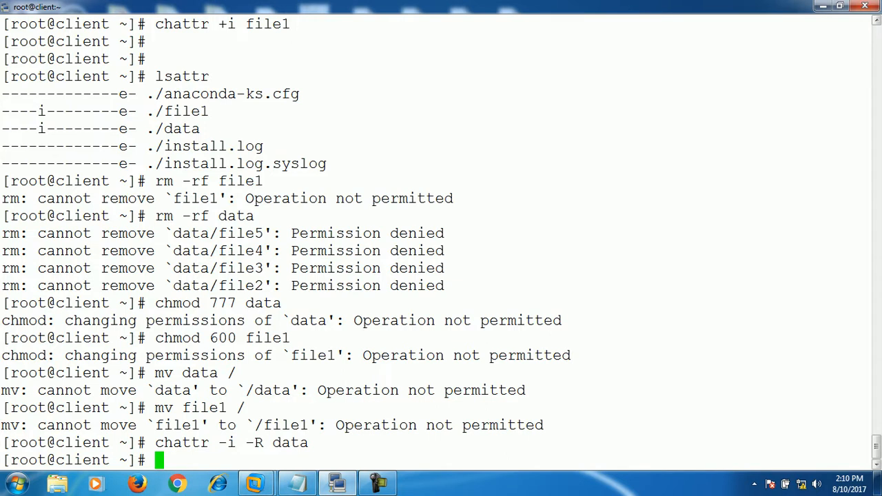
text(lsattr)
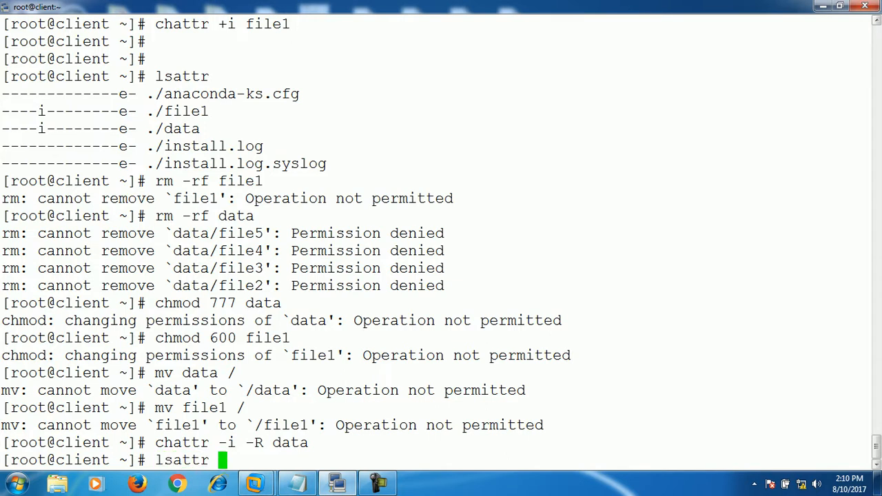
text(data/)
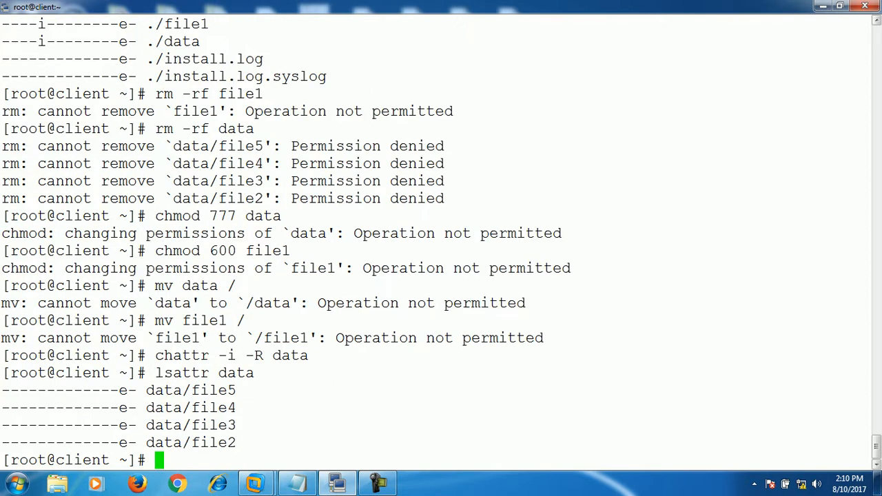
Delete file4 from data with rm -rf, leaving file2, file3 and file5.
text(cd)
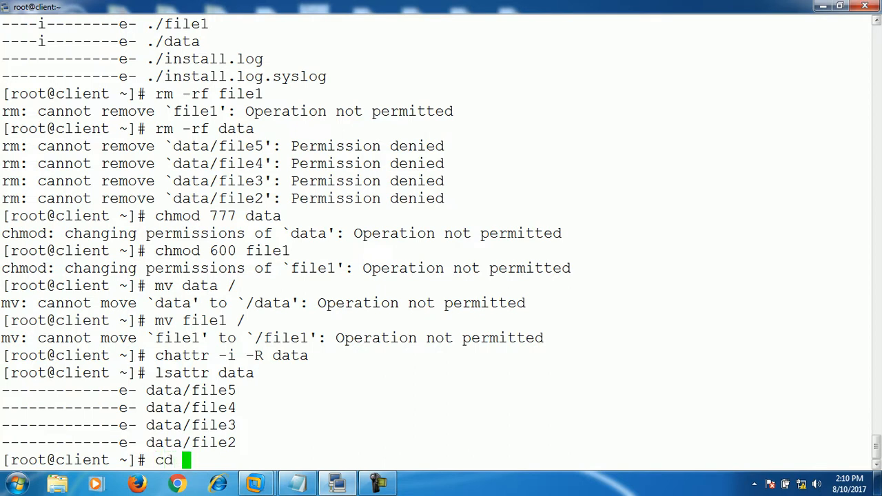
text(data/)
text(ls)
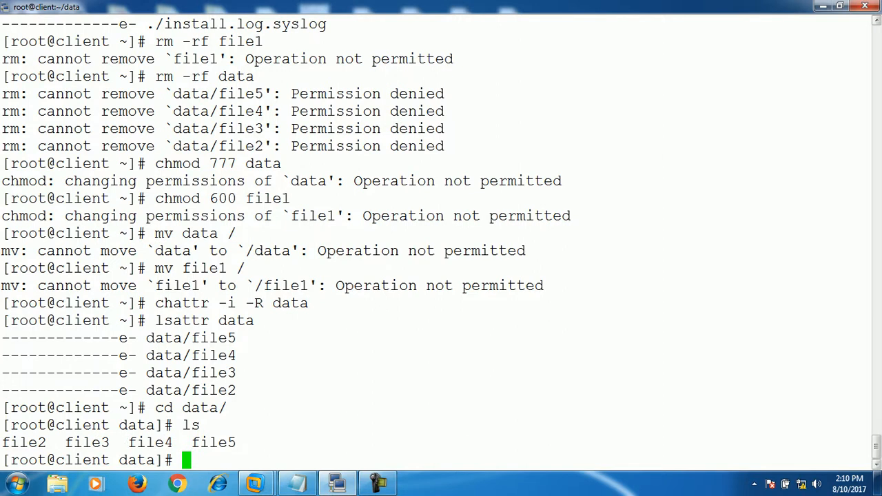
text(rm -rf file4)
text(cd)
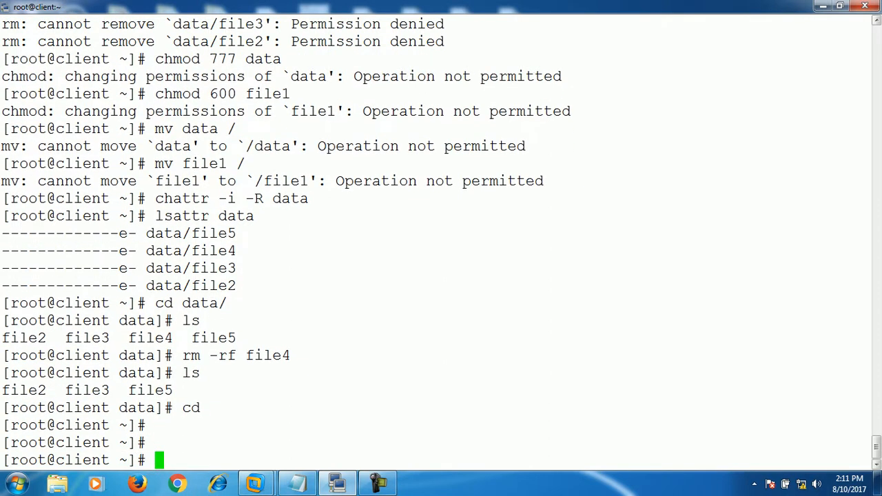
View a file under /etc, then make /etc/passwd immutable with chattr +i.
text(cat)
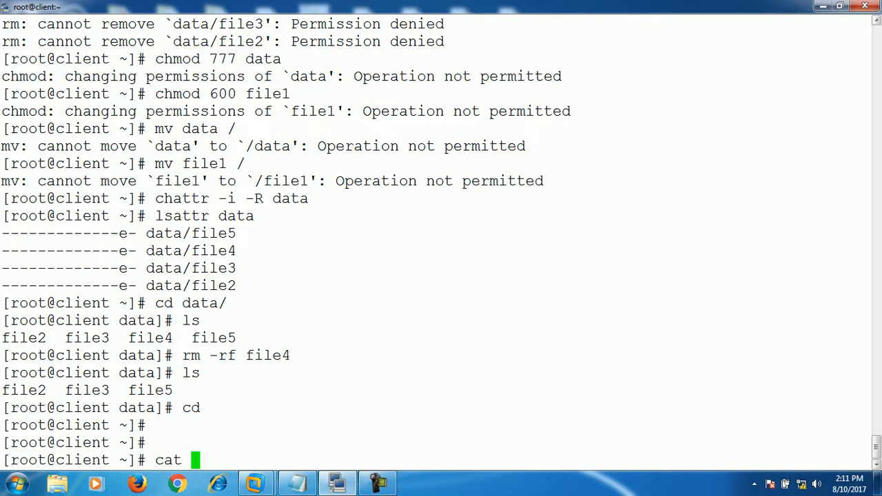
text(/etc/)
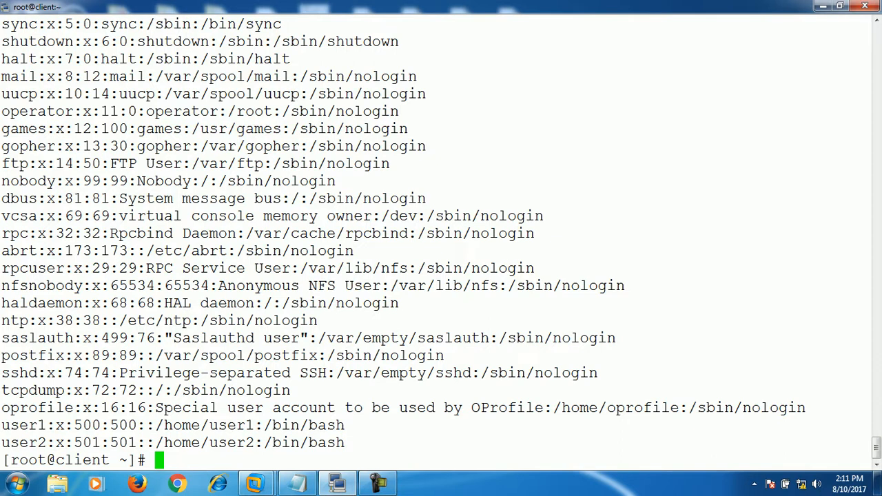
text(chattr)
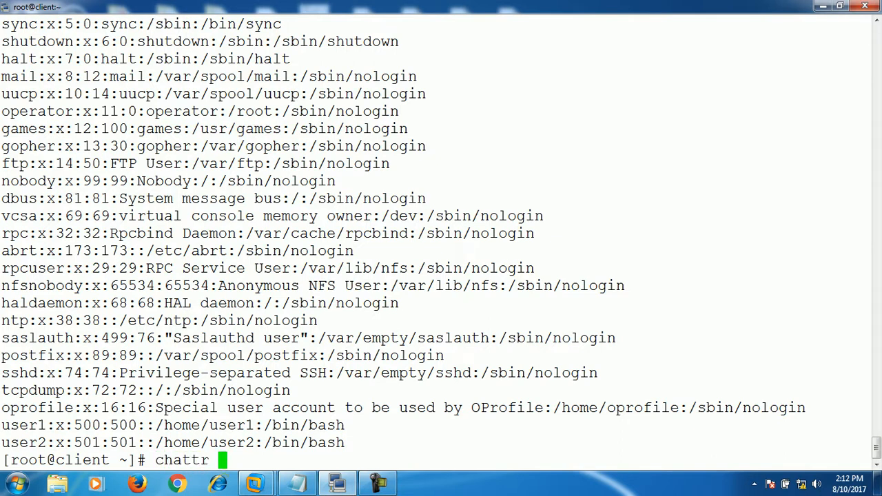
text(+i /)
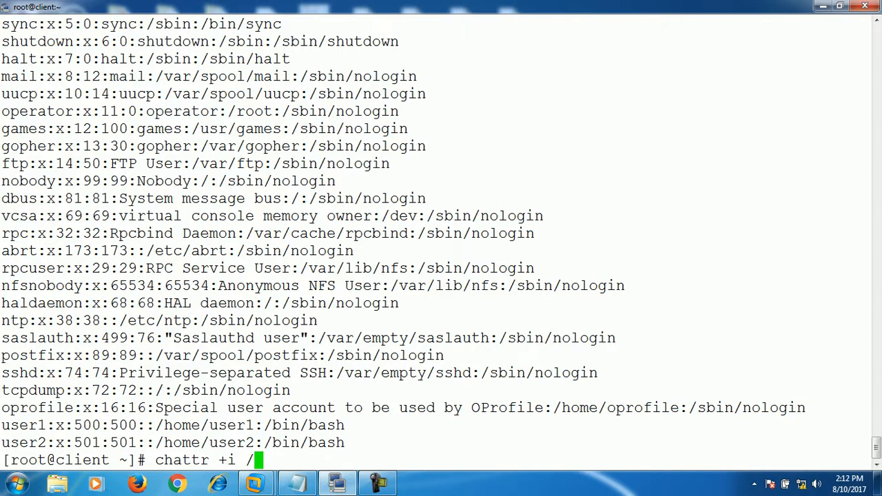
text(etc/passwd)
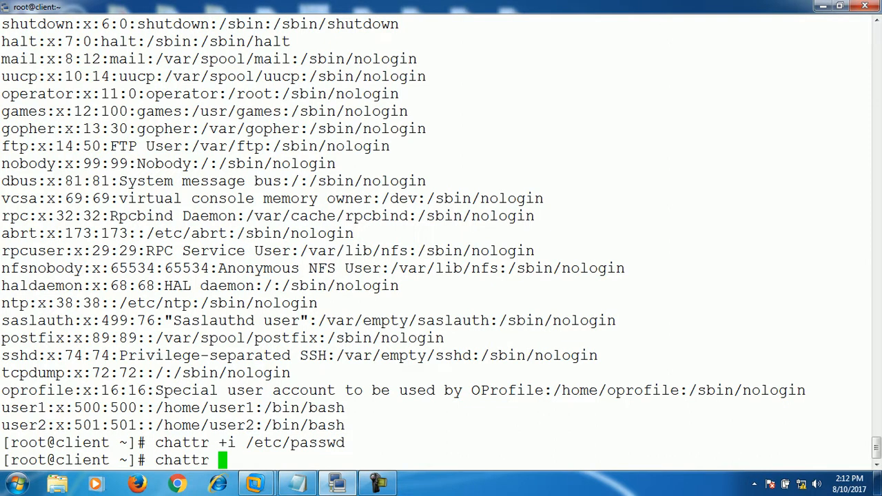
Make /etc/shadow immutable with chattr +i as well.
text(=)
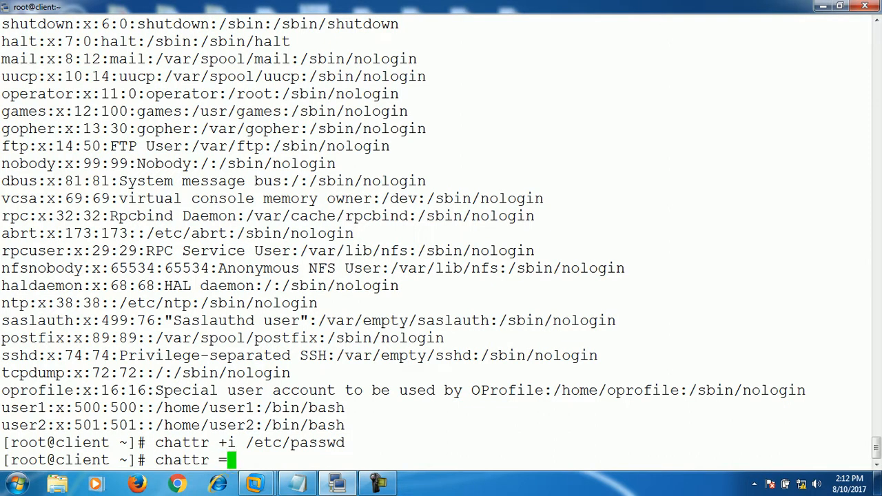
text(+i)
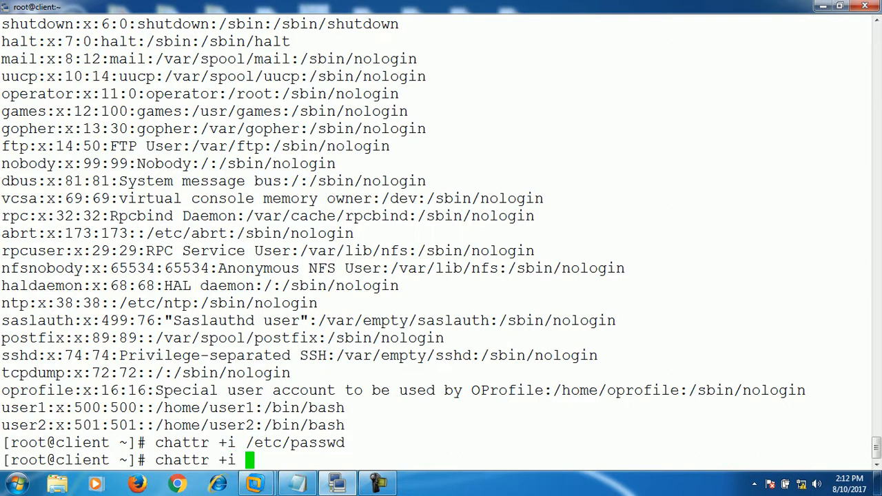
text(/etc/shadow)
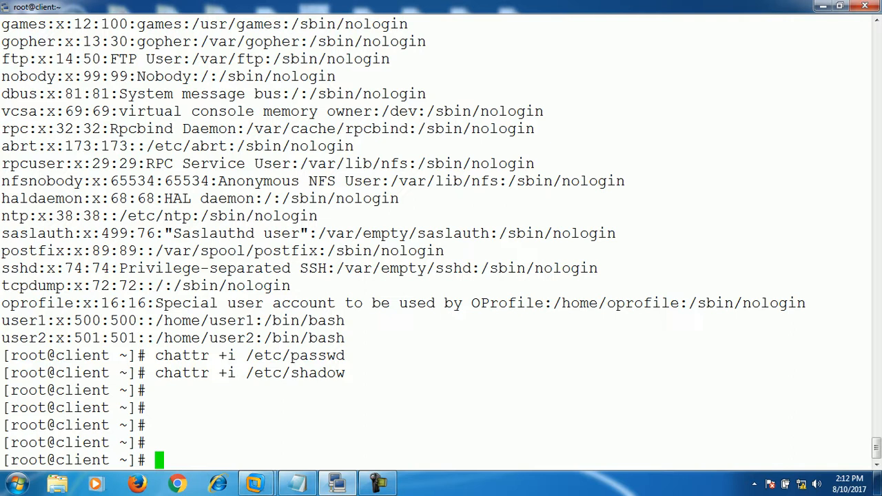
text(use)
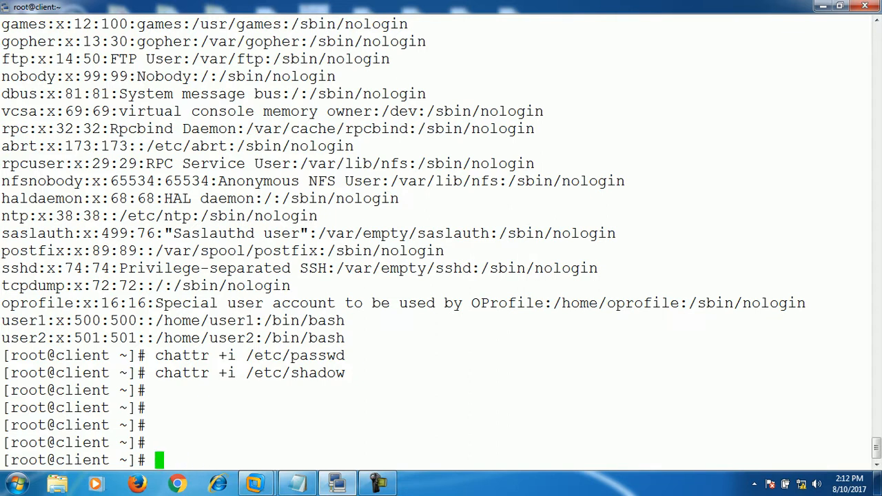
Try useradd user3 and userdel user2, both failing, then ls and cat file1.
text(useradd u)
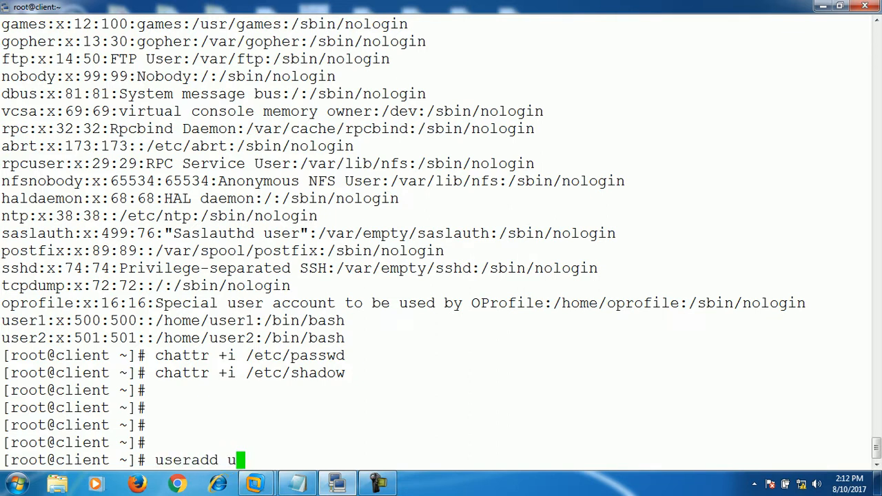
text(ser3)
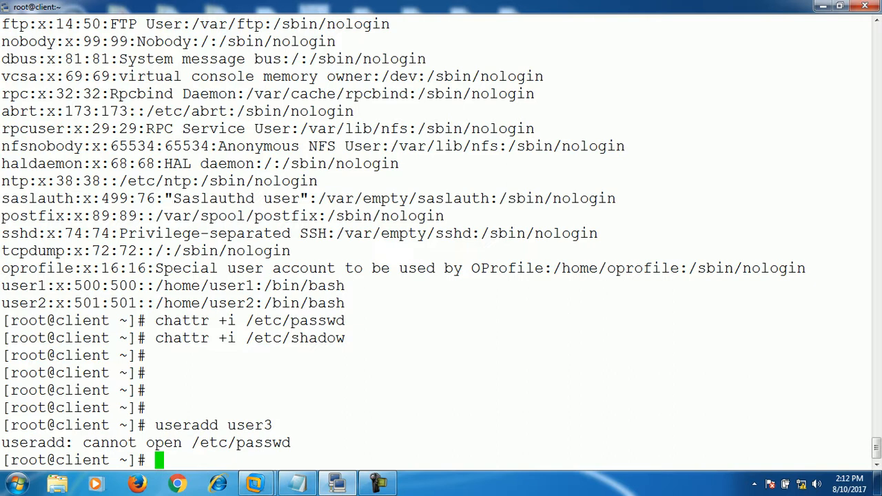
text(userdel user2)
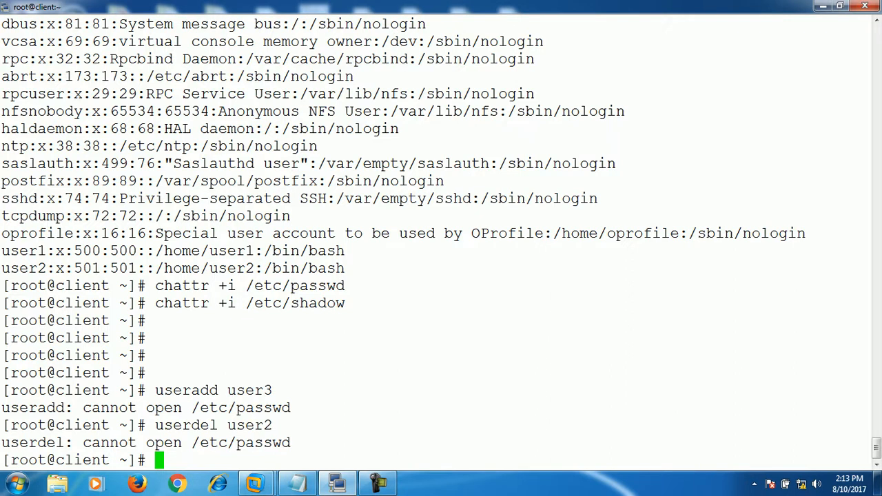
text(ls)
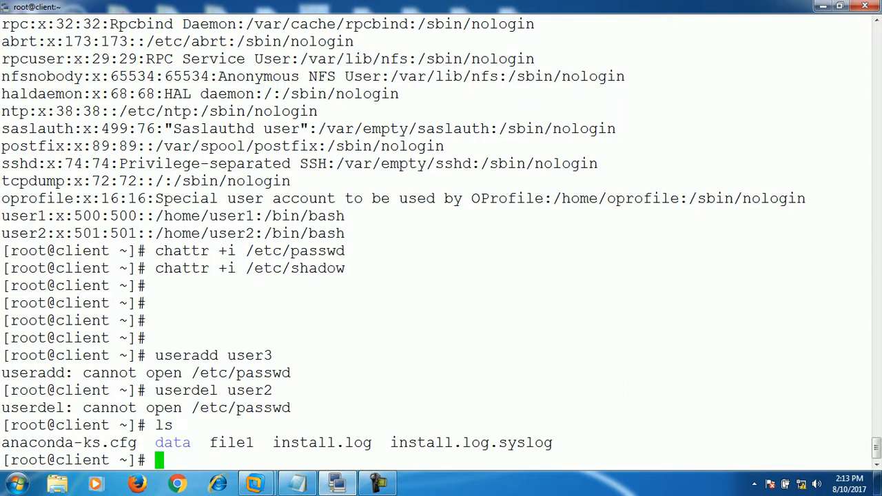
text(cat file1)
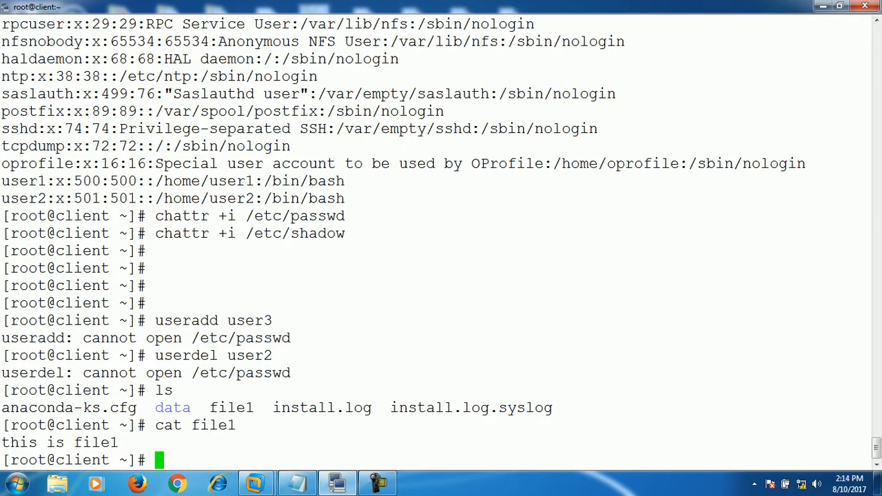
Check file1's attributes with lsattr and remove its immutable flag with chattr -i.
text(lsattr)
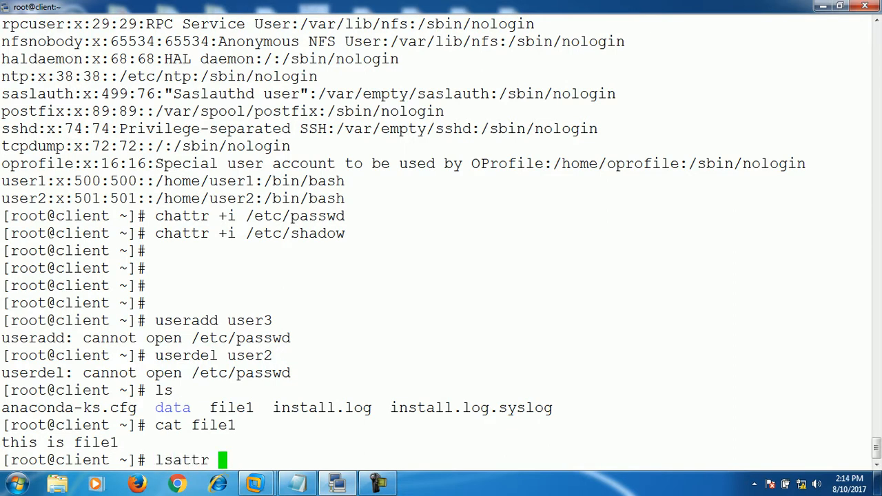
text(file1)
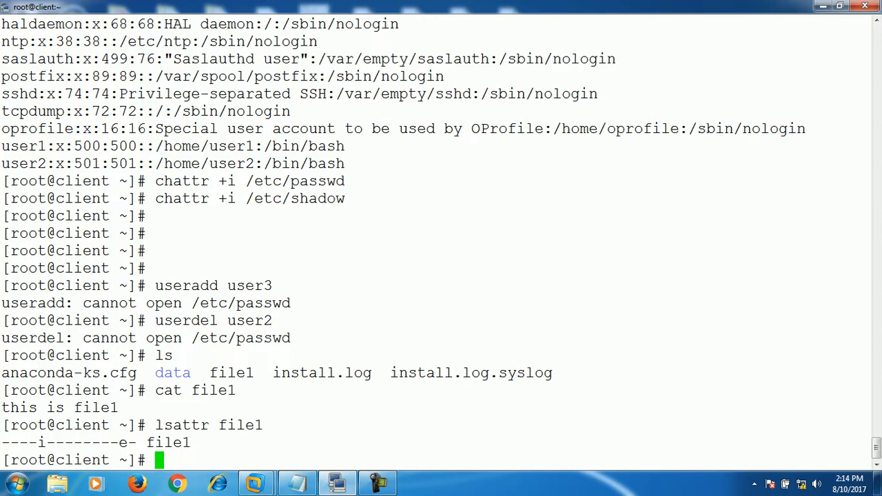
text(chattr)
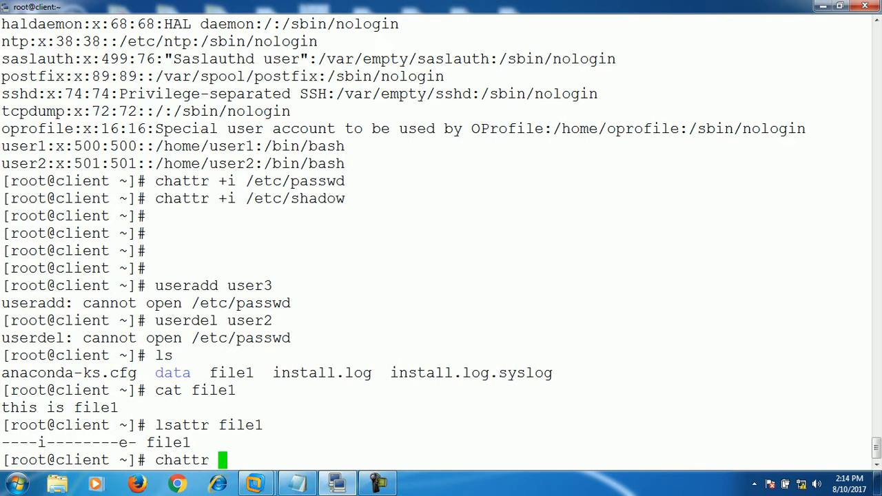
text(-i)
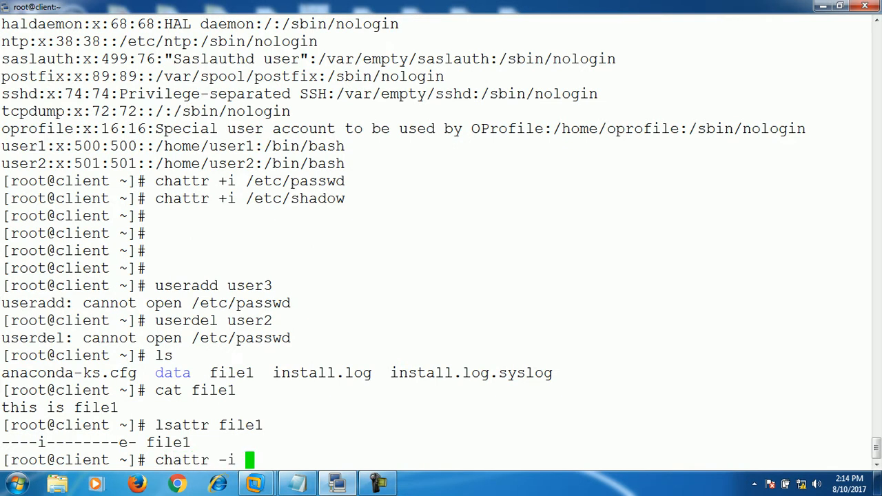
text(file1)
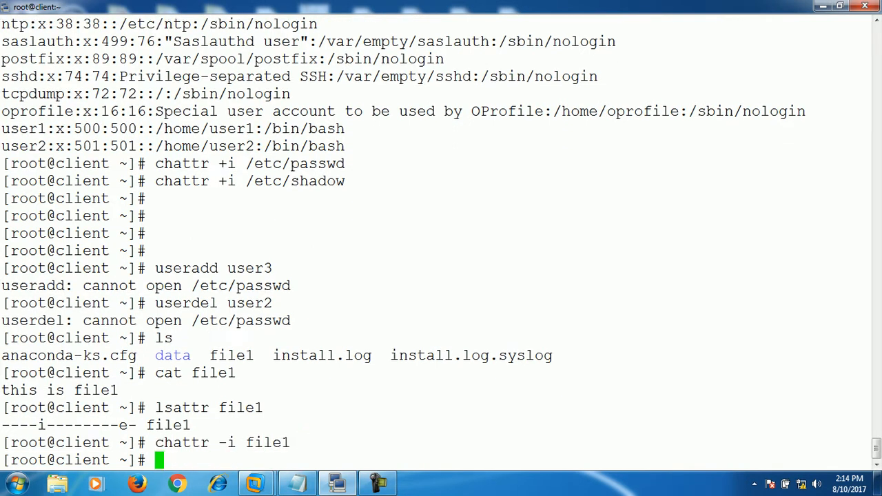
Set the append-only attribute on file1 with chattr +a and confirm with lsattr.
text(chattr)
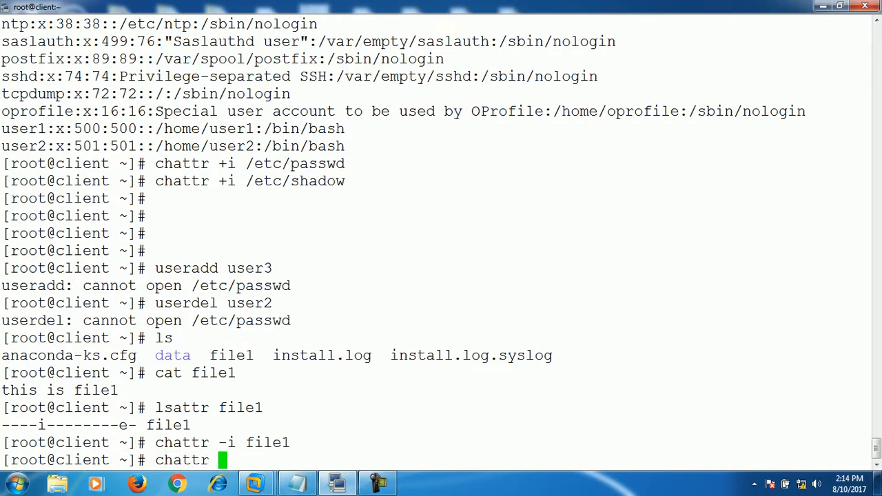
text(+a)
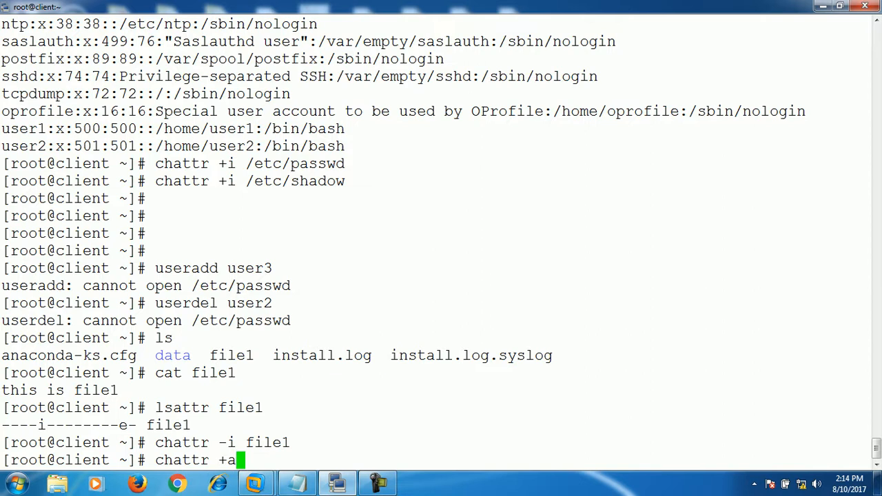
text(file1)
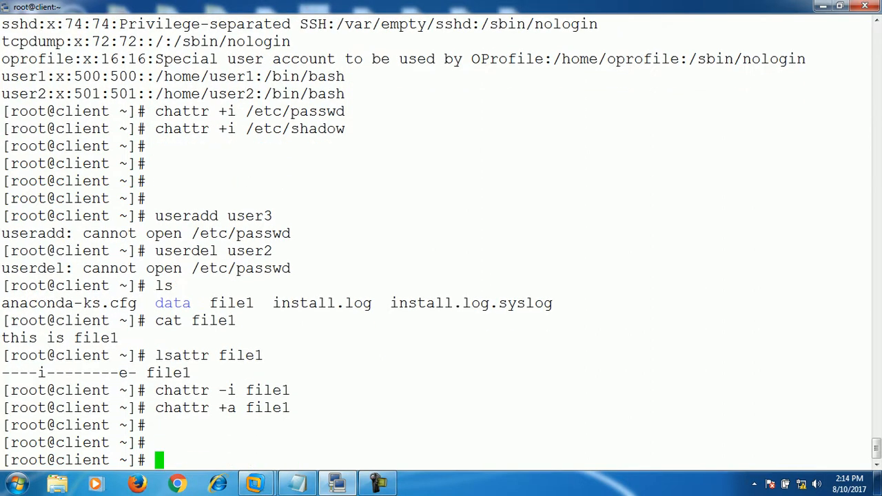
text(lsattr file1)
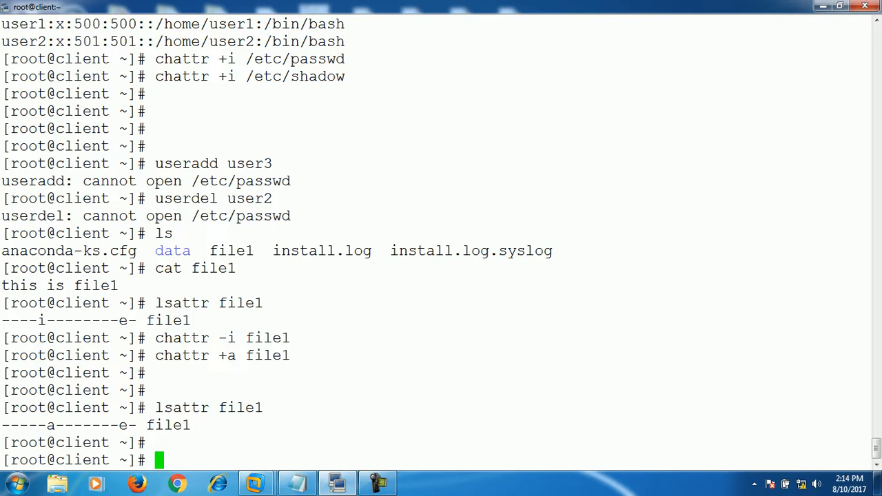
text(vi)
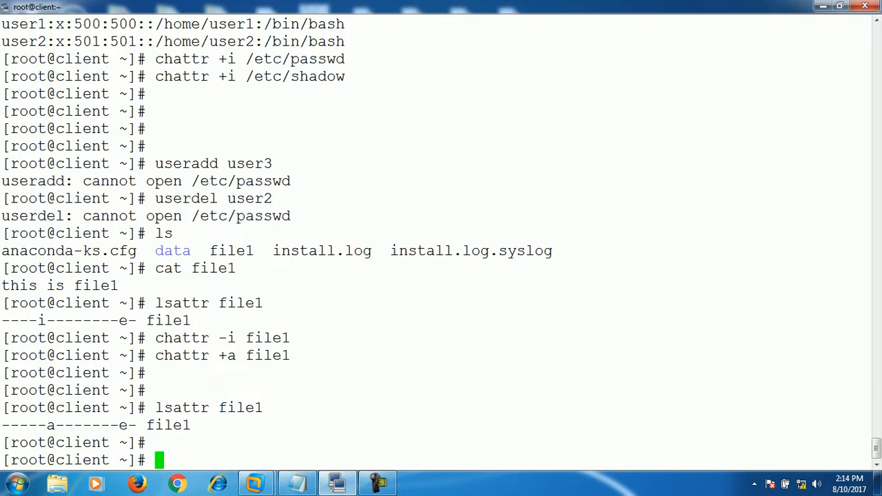
Try overwriting append-only file1 with cat > file1, which is refused.
text(cat)
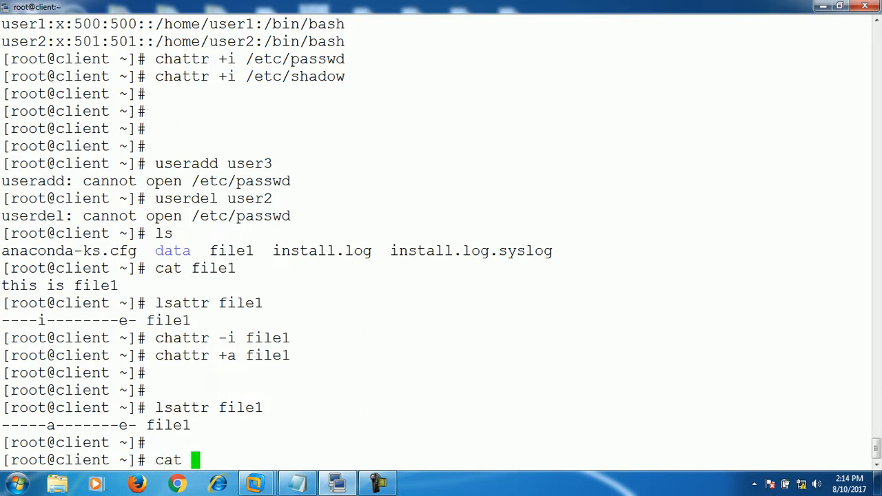
text(> f)
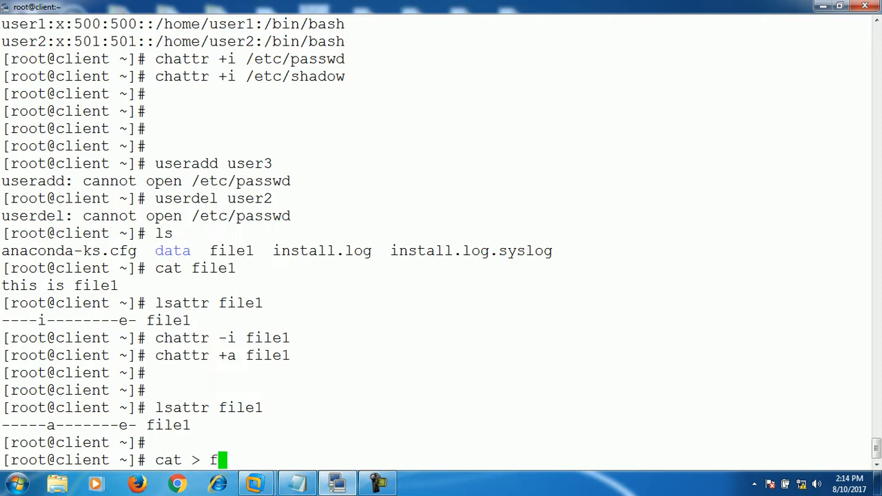
text(ile1)
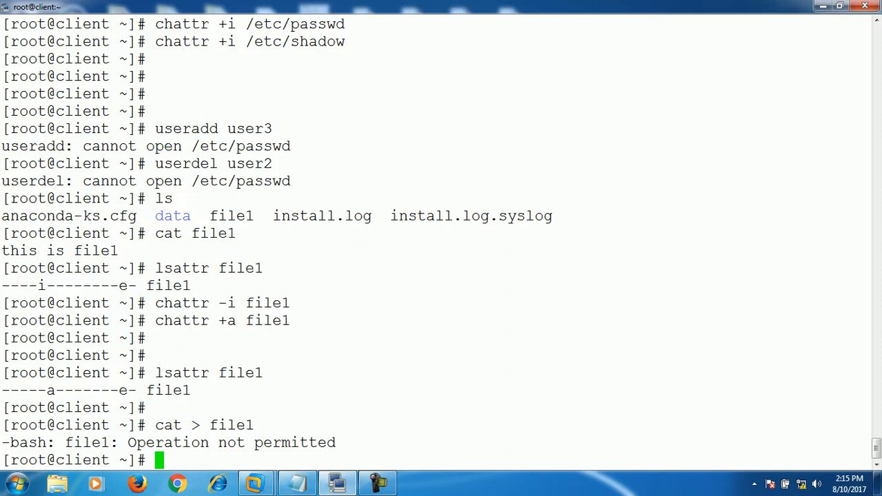
Append 'this is file2' to file1, display its contents, and show rm -rf file1 fails.
text(c)
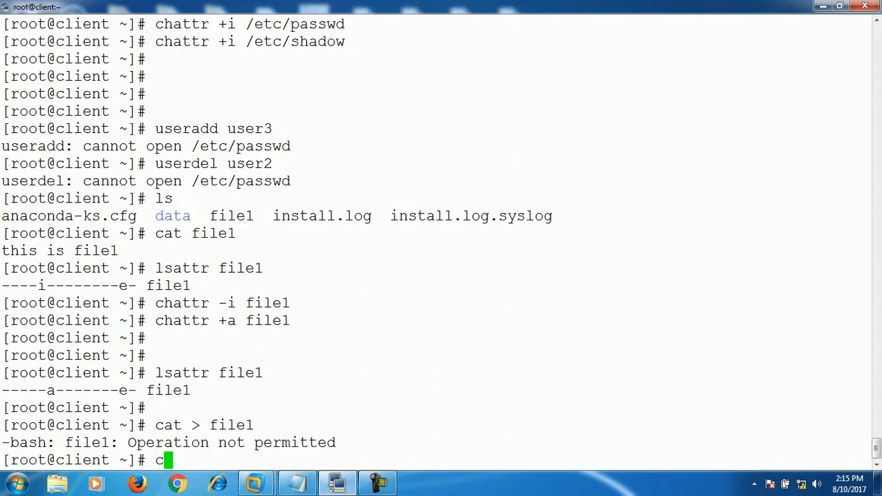
text(at >> file1)
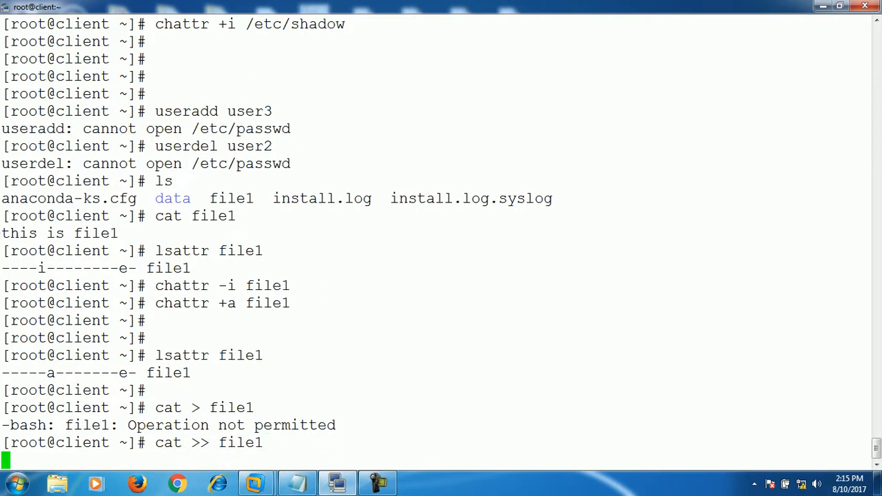
text(this is)
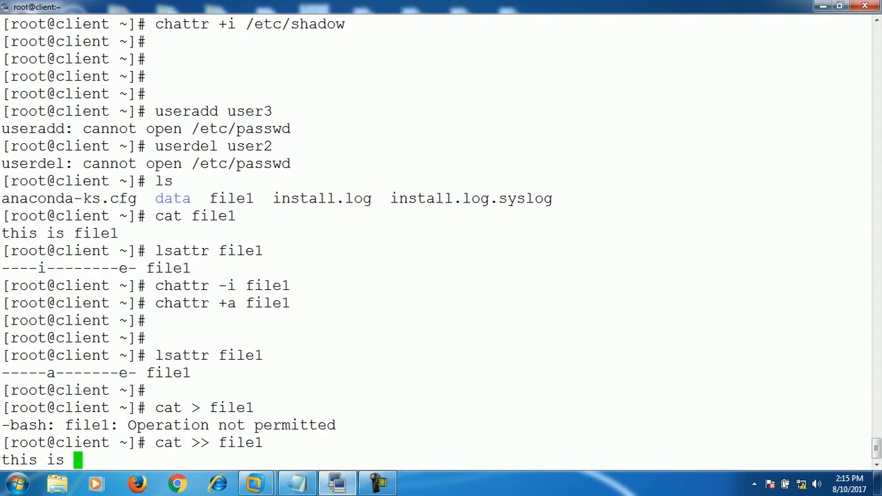
text(file2)
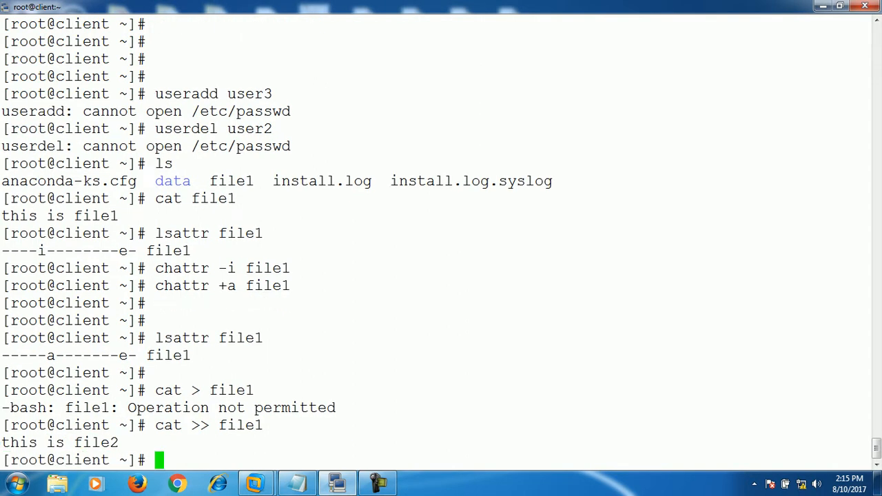
text(cat file1)
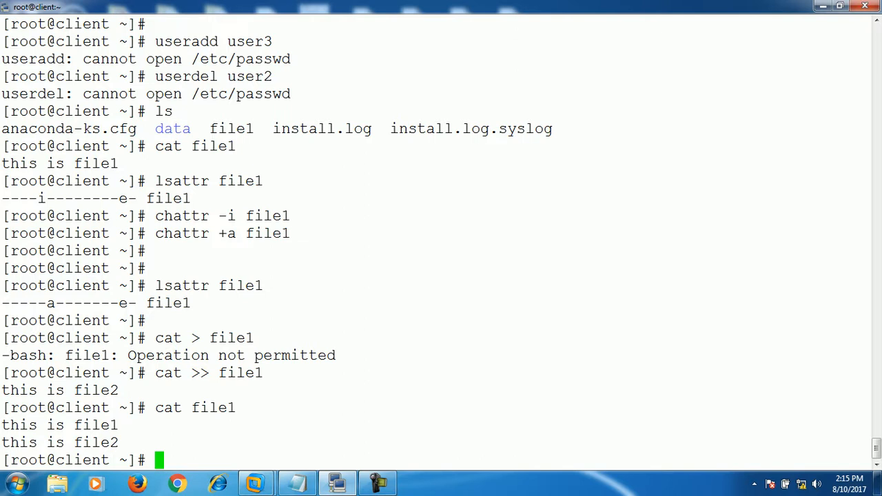
text(rm -rf file1)
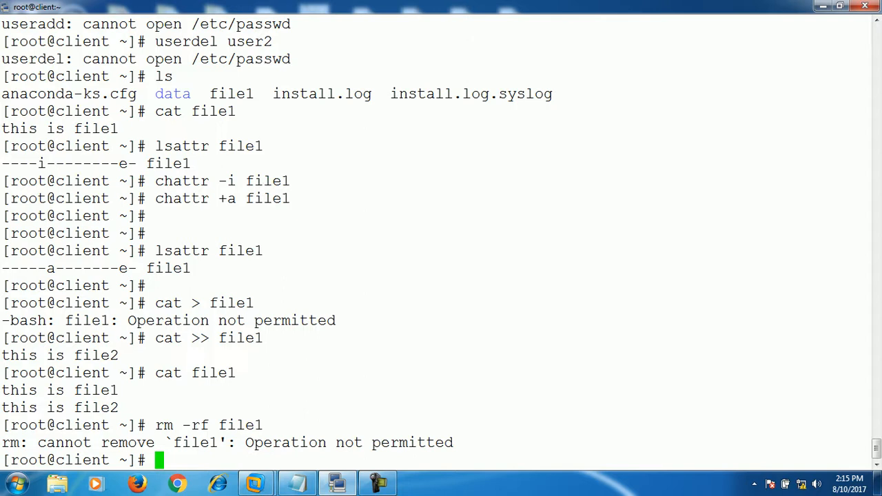
Enter the command chattr +a -R data/ at the prompt without running it.
text(chattr)
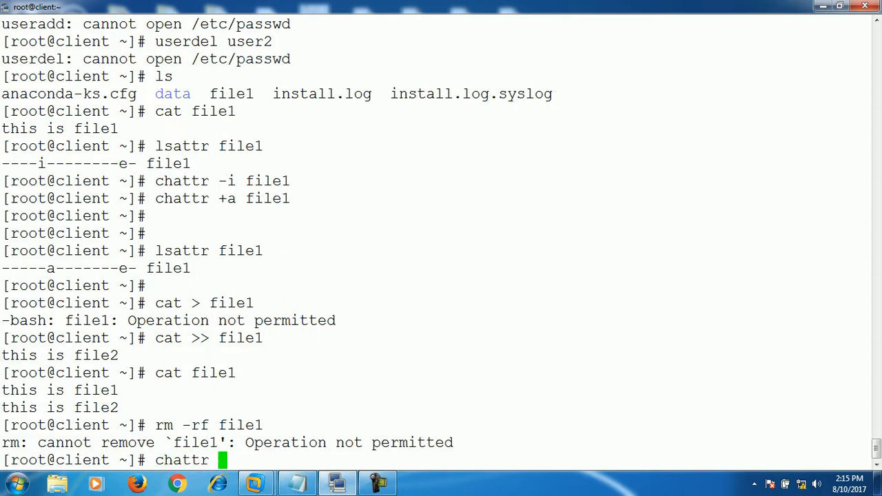
text(+a)
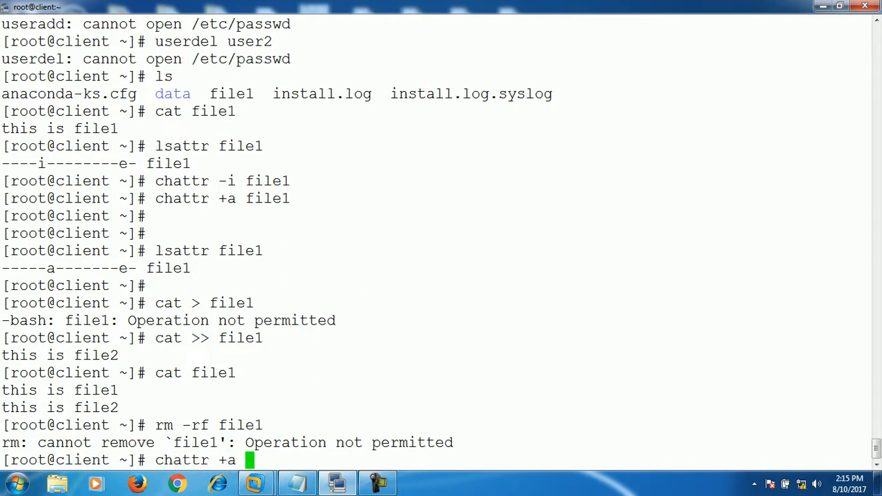
text(-R)
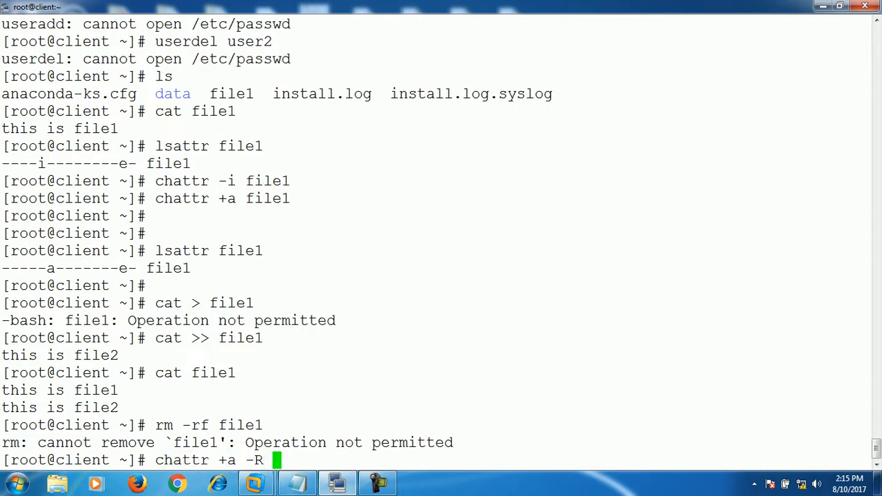
text(data/)
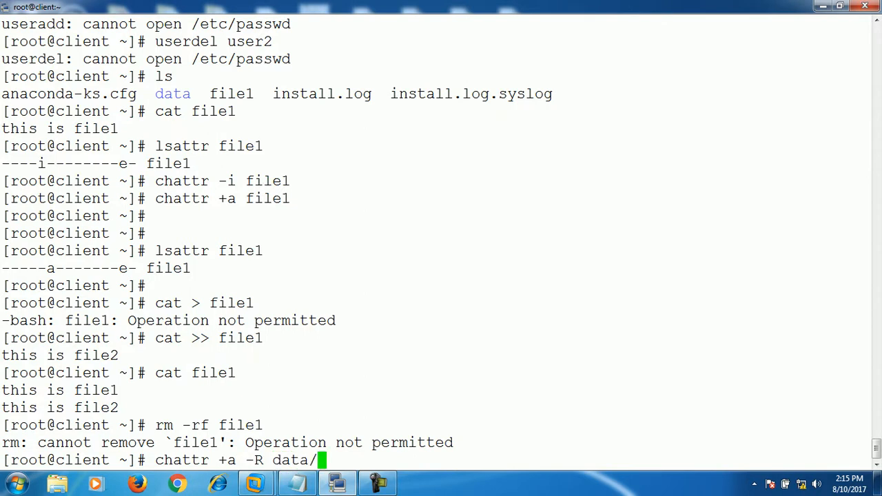